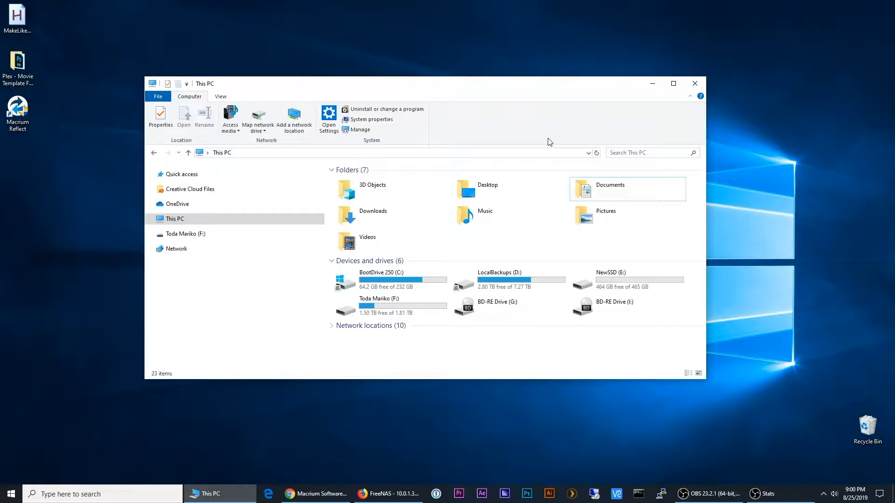
Step: Identify the BootDrive 250 (C:) and empty NewSSD (E:) drives in This PC, then dismiss the window
{"action": "left_click", "coordinate": [220, 96]}
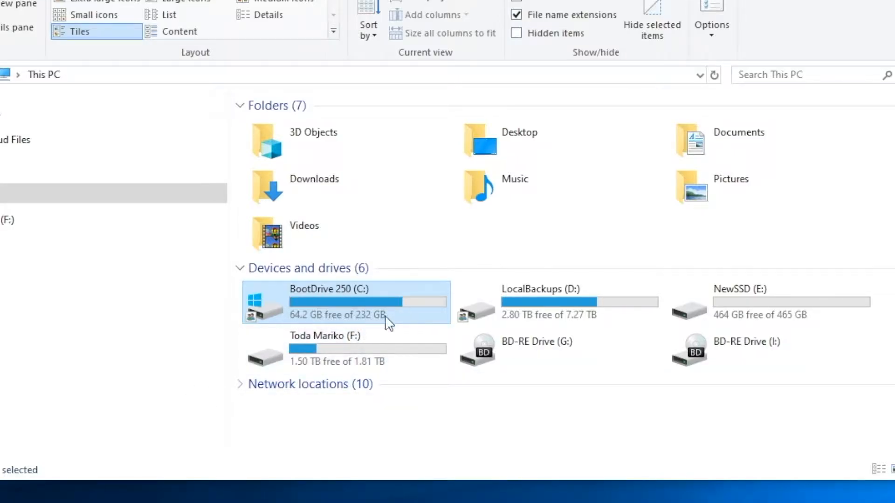
{"action": "mouse_move", "coordinate": [371, 331]}
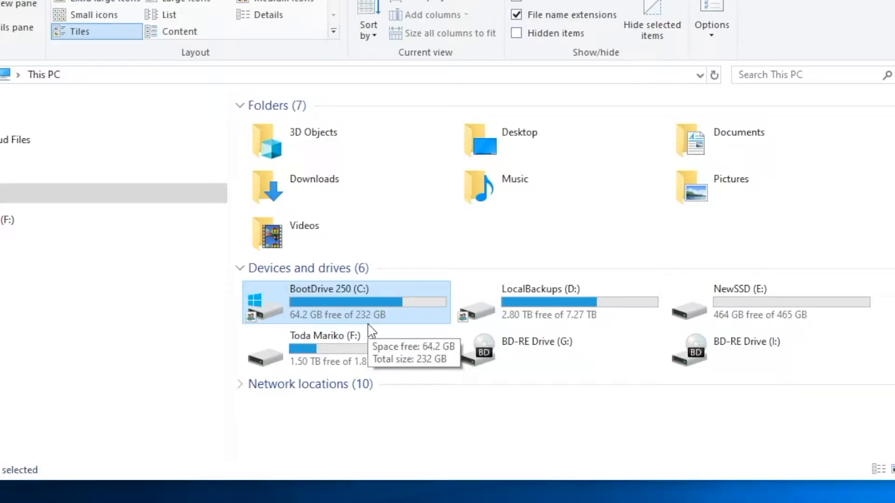
{"action": "mouse_move", "coordinate": [365, 339]}
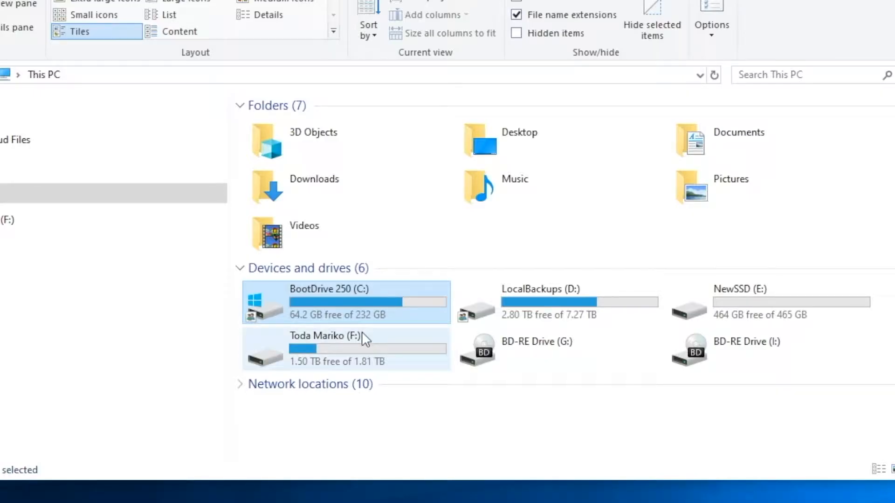
{"action": "mouse_move", "coordinate": [791, 302]}
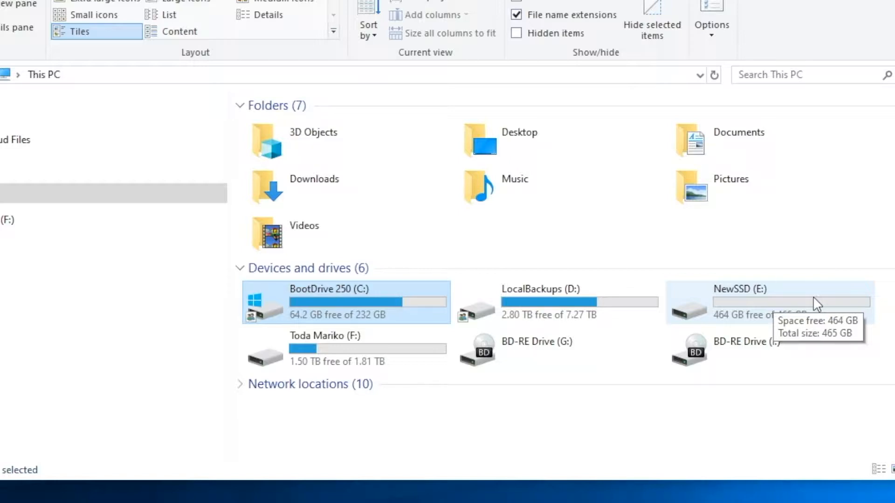
{"action": "mouse_move", "coordinate": [763, 306]}
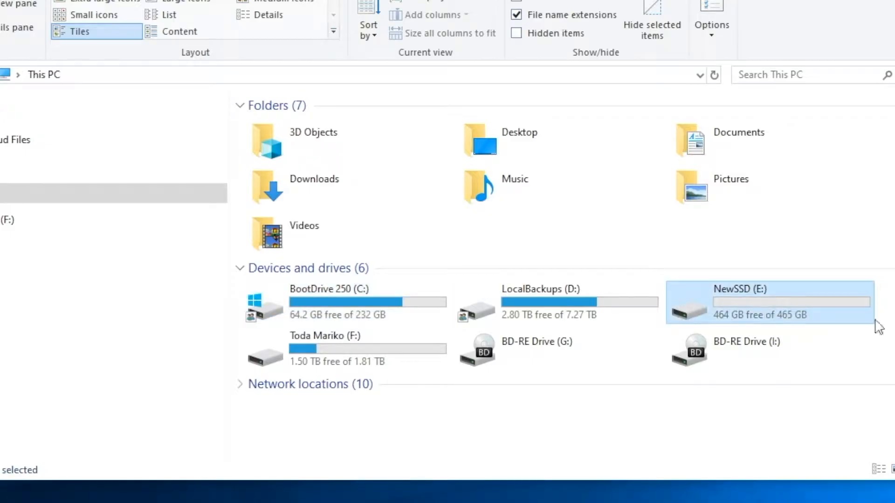
{"action": "mouse_move", "coordinate": [543, 351]}
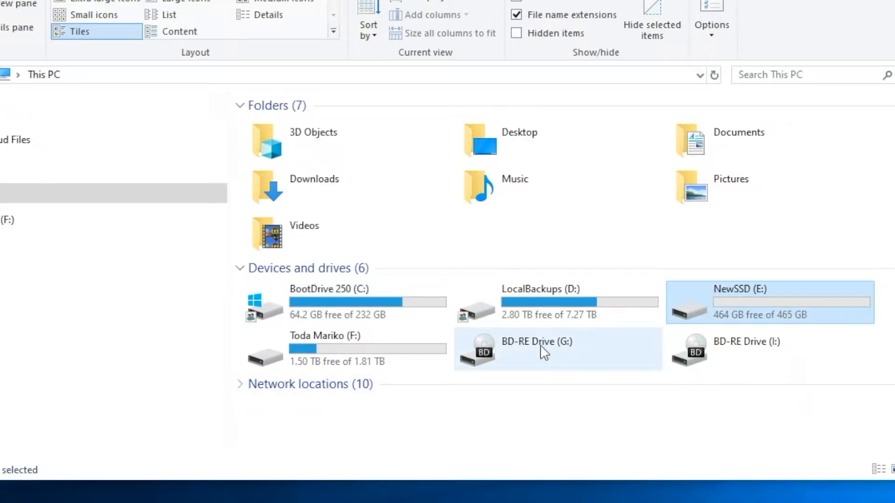
{"action": "left_click", "coordinate": [342, 302]}
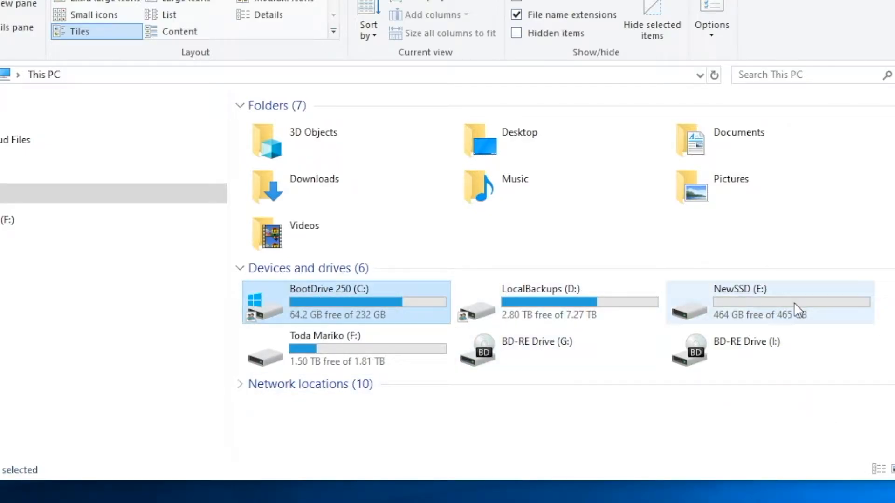
{"action": "left_click", "coordinate": [770, 302]}
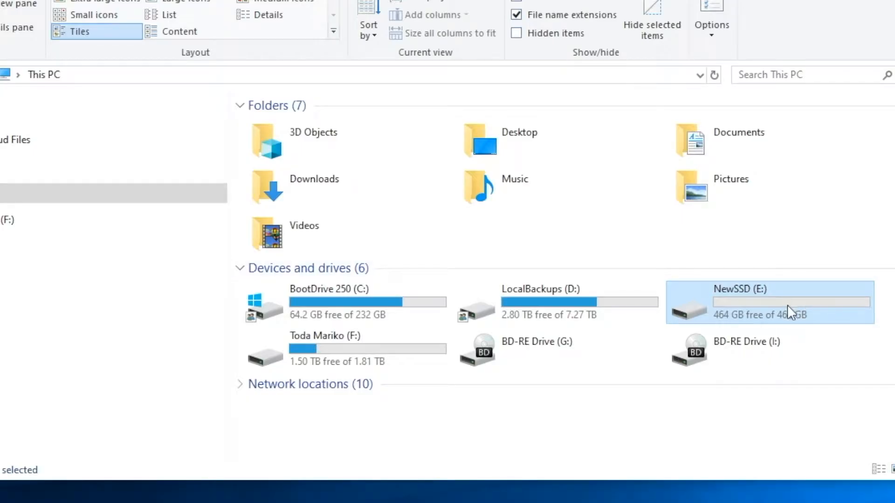
{"action": "mouse_move", "coordinate": [733, 310]}
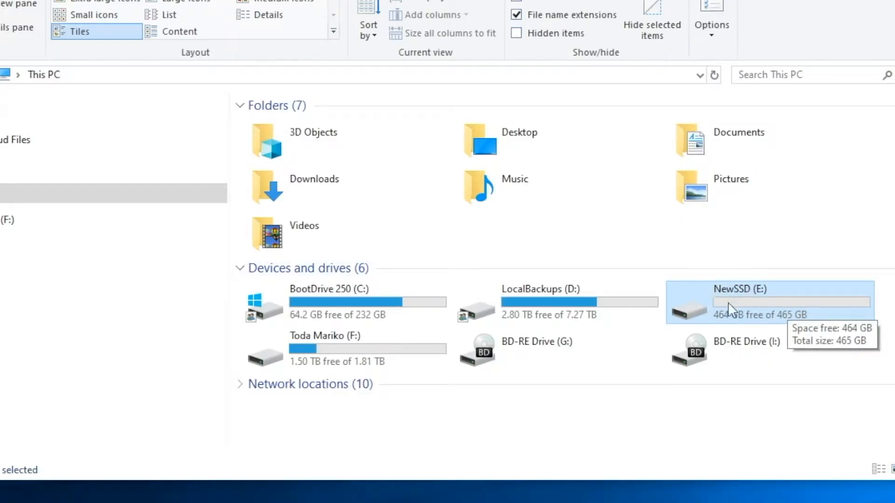
{"action": "mouse_move", "coordinate": [740, 315]}
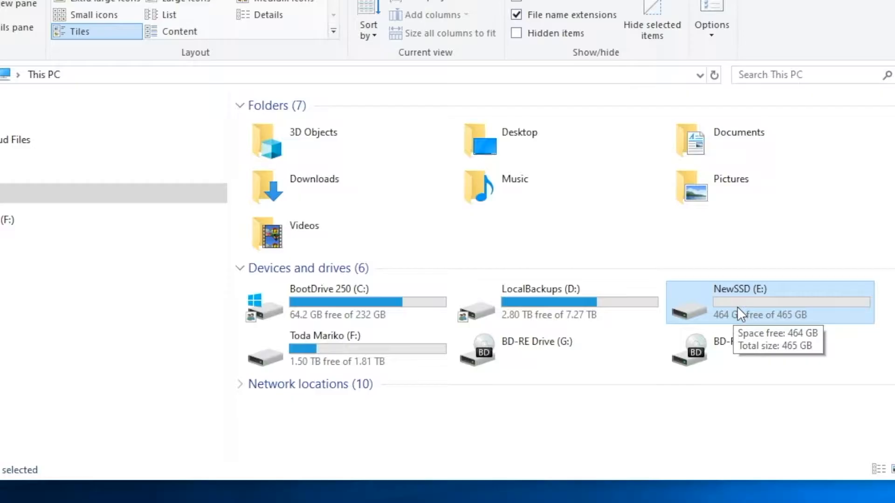
{"action": "mouse_move", "coordinate": [787, 393]}
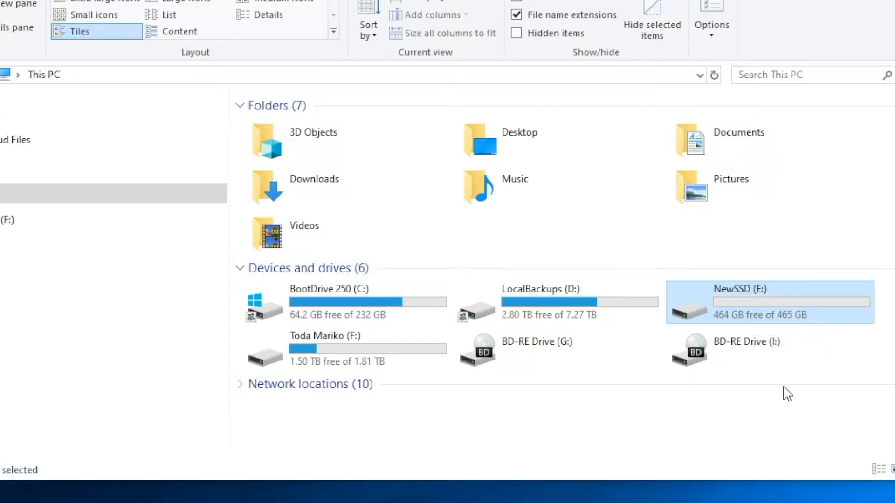
{"action": "mouse_move", "coordinate": [868, 492]}
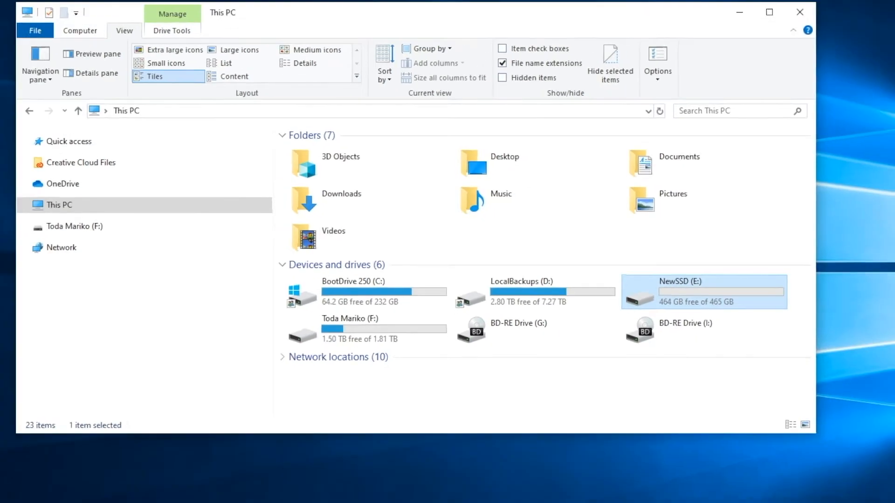
{"action": "left_click", "coordinate": [315, 494]}
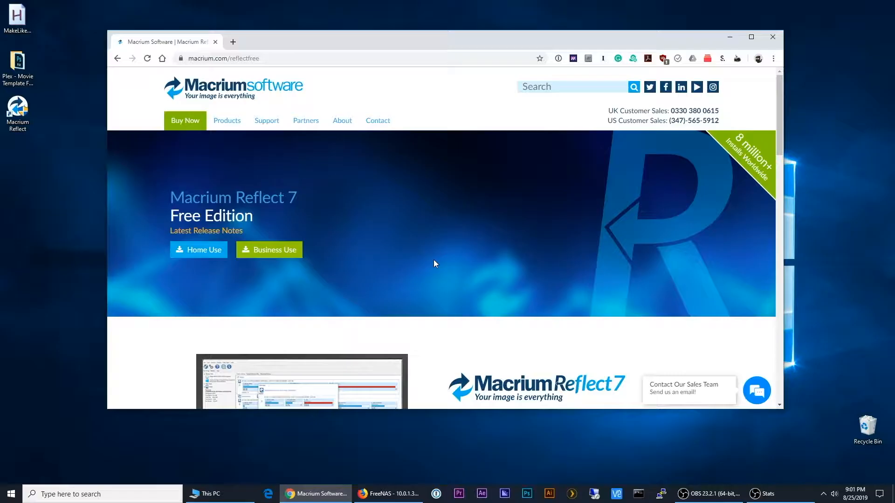
{"action": "mouse_move", "coordinate": [158, 179]}
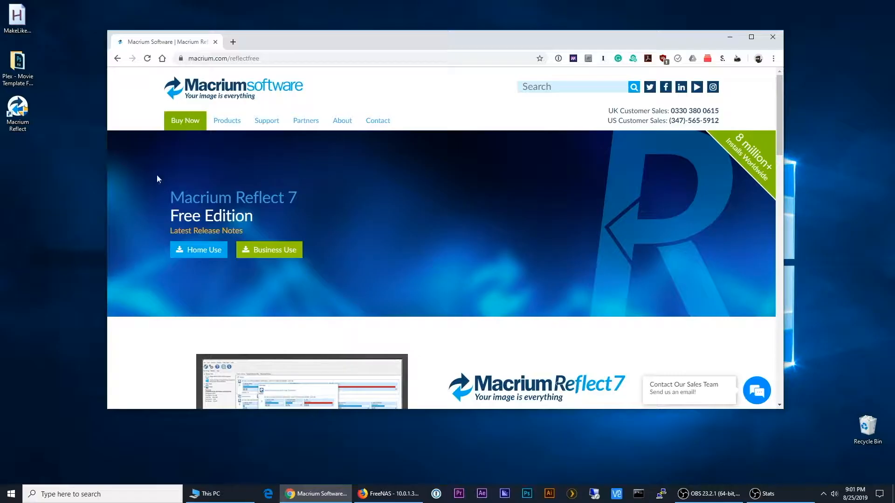
{"action": "mouse_move", "coordinate": [199, 250]}
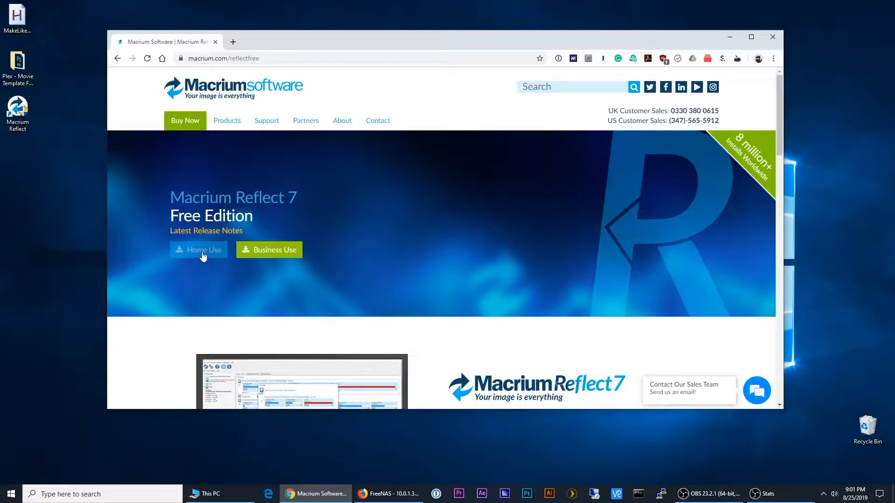
Step: Scroll the Macrium Reflect Free page to the Key Feature table's Direct disk cloning row
{"action": "scroll", "scroll_direction": "down", "scroll_amount": 3}
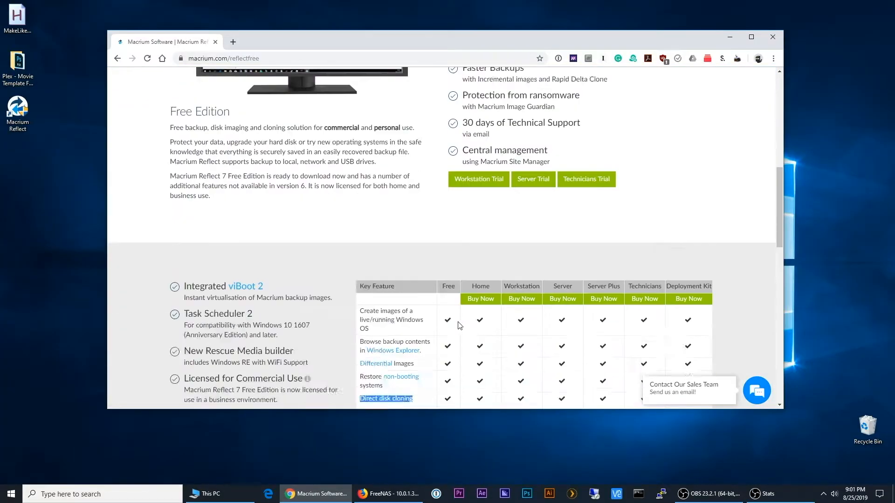
{"action": "scroll", "scroll_direction": "down", "scroll_amount": 3}
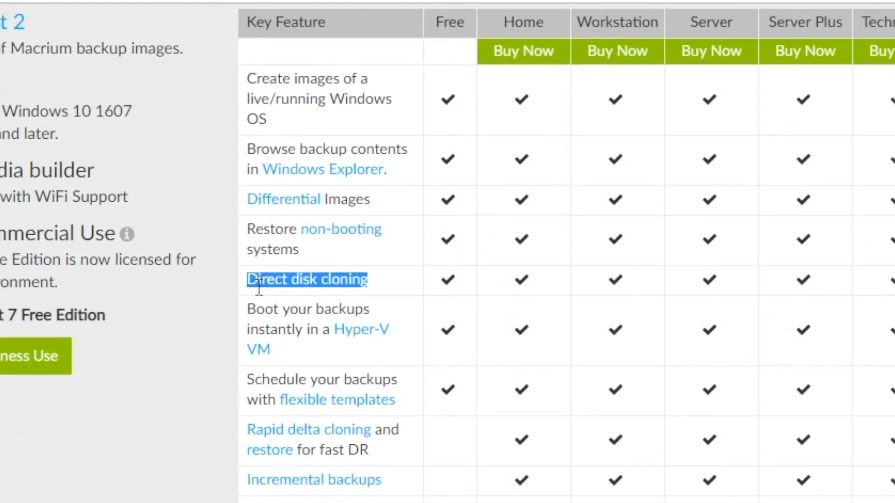
{"action": "mouse_move", "coordinate": [680, 280]}
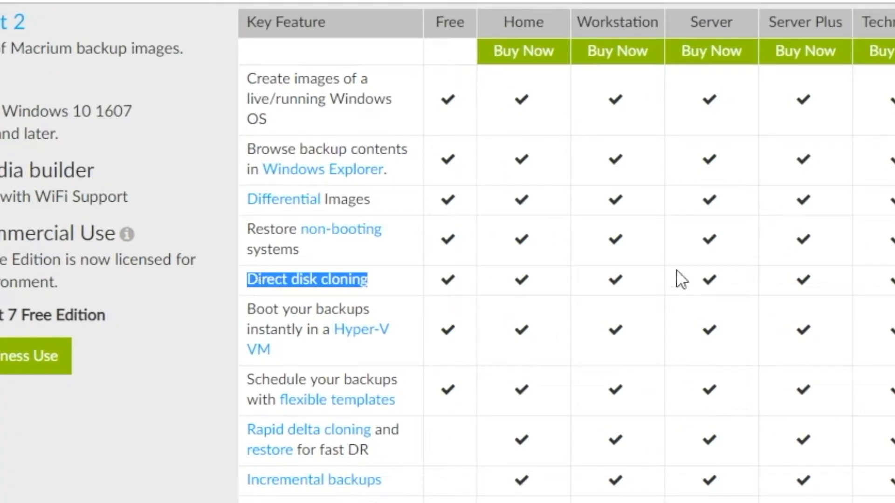
{"action": "mouse_move", "coordinate": [450, 283]}
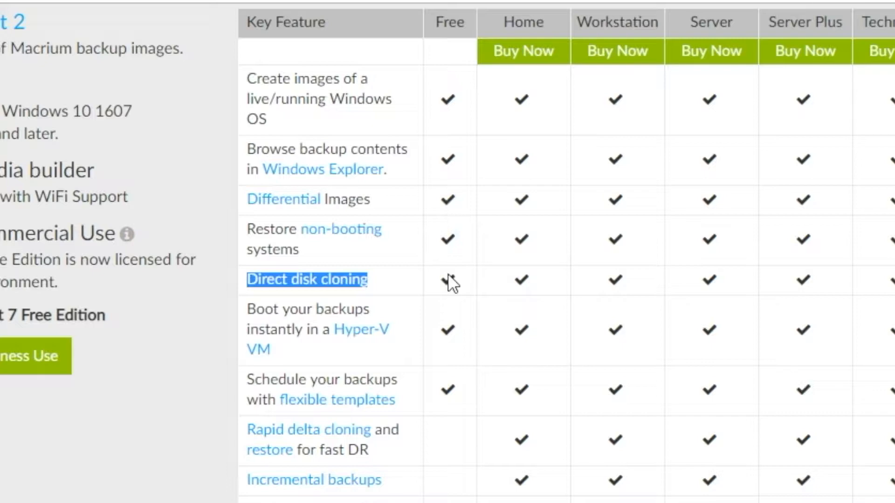
{"action": "mouse_move", "coordinate": [537, 43]}
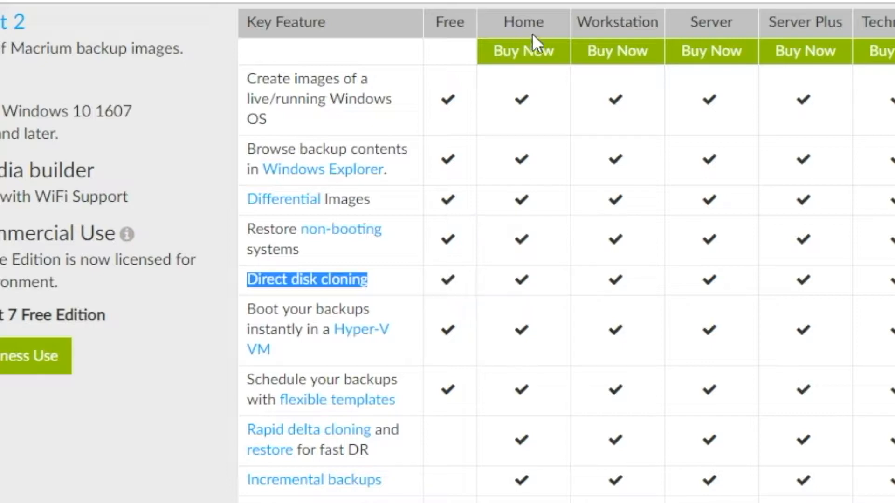
{"action": "scroll", "scroll_direction": "down", "scroll_amount": 3}
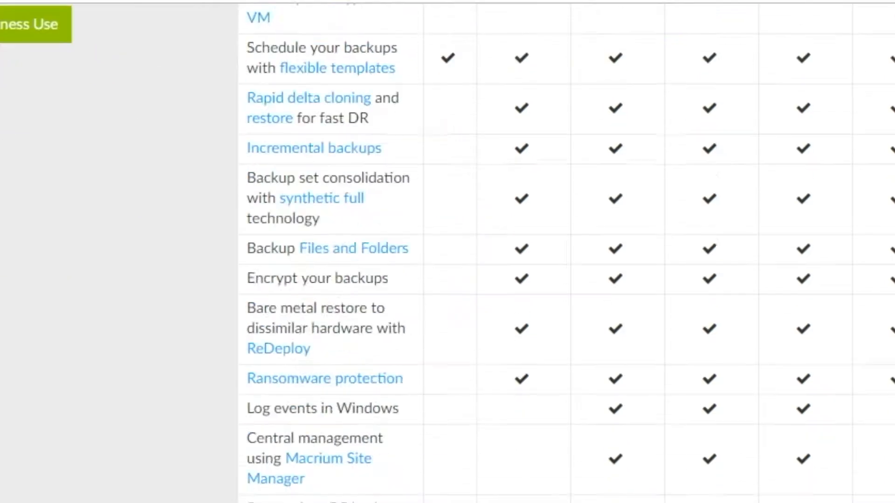
{"action": "scroll", "scroll_direction": "down", "scroll_amount": 3}
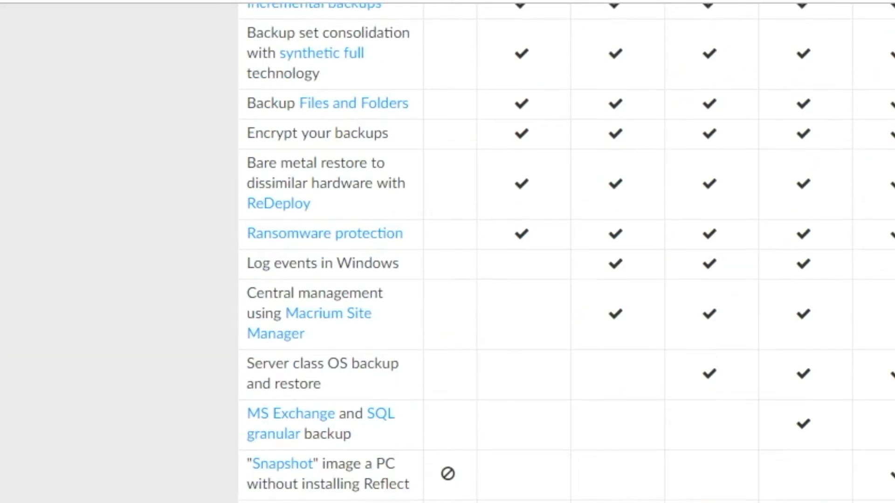
{"action": "scroll", "scroll_direction": "up", "scroll_amount": 3}
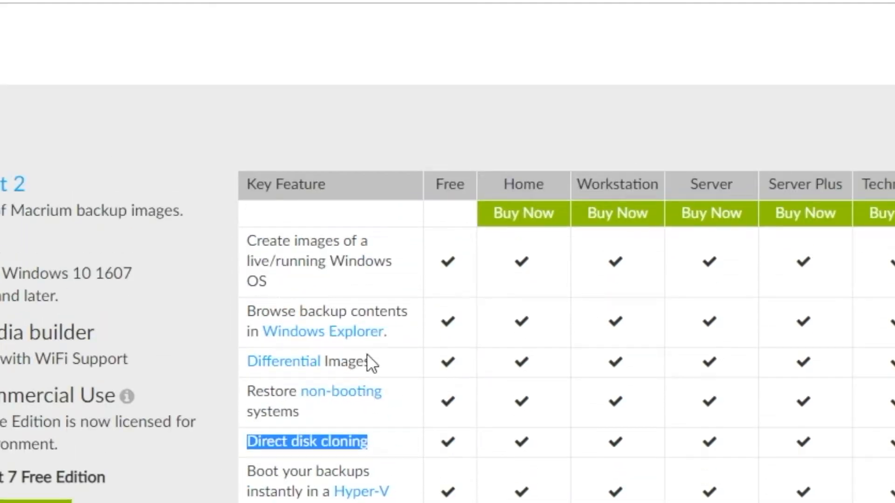
{"action": "mouse_move", "coordinate": [427, 467]}
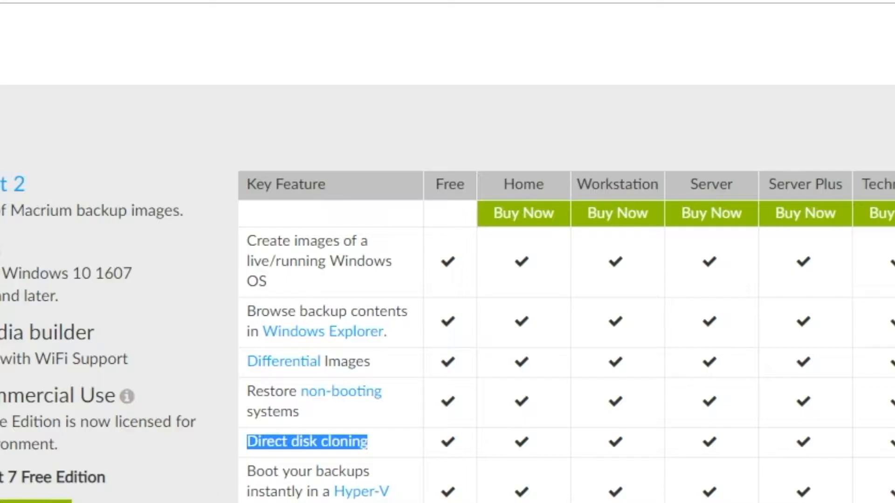
{"action": "scroll", "scroll_direction": "down", "scroll_amount": 3}
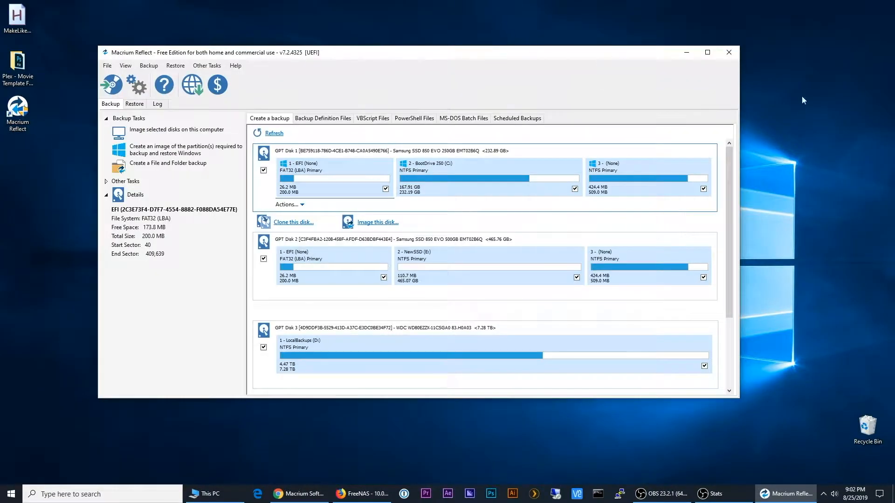
{"action": "left_click", "coordinate": [708, 52]}
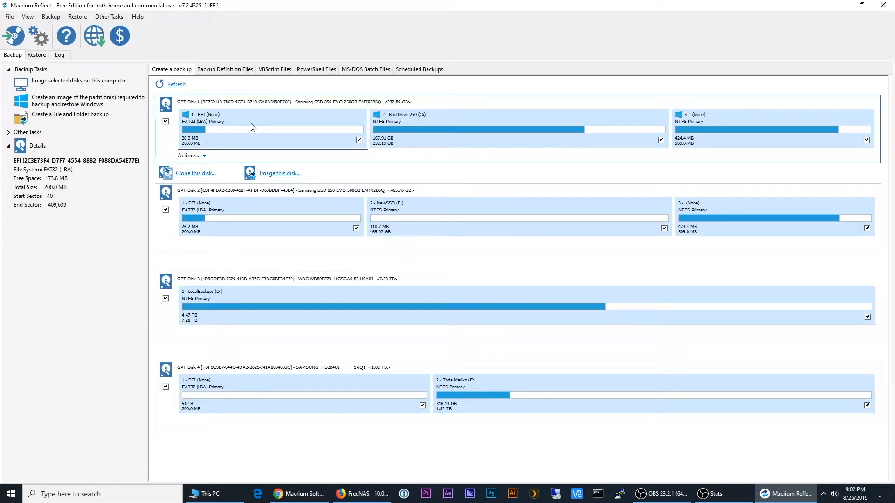
{"action": "mouse_move", "coordinate": [172, 406]}
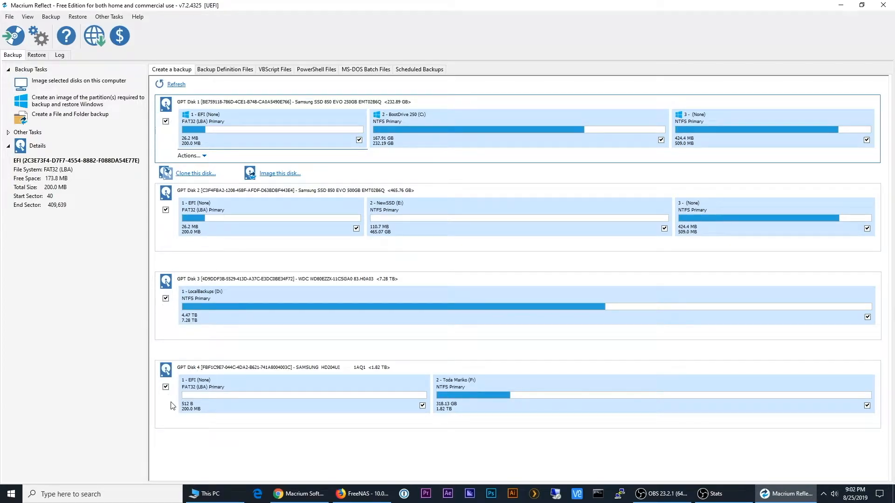
{"action": "mouse_move", "coordinate": [264, 111]}
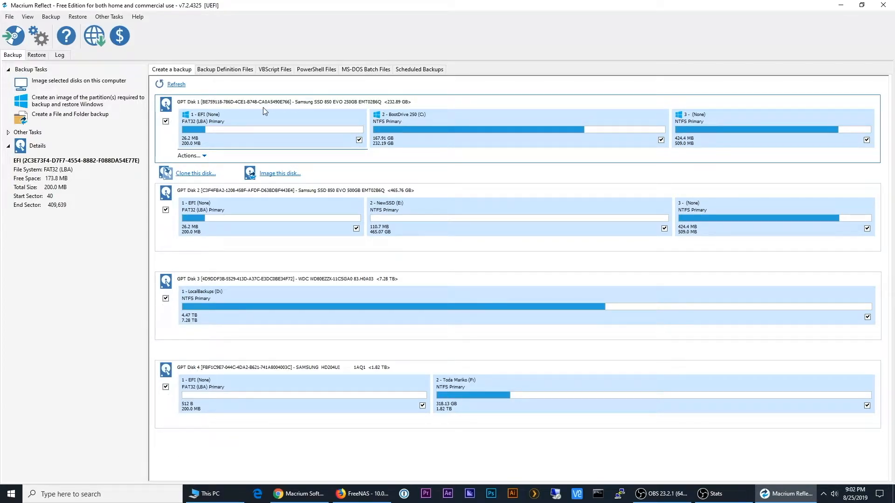
{"action": "mouse_move", "coordinate": [242, 22]}
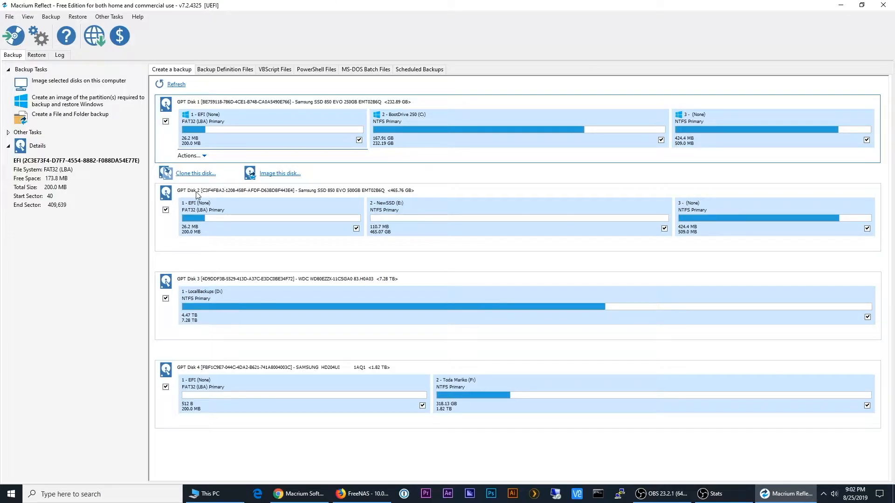
{"action": "left_click", "coordinate": [268, 218]}
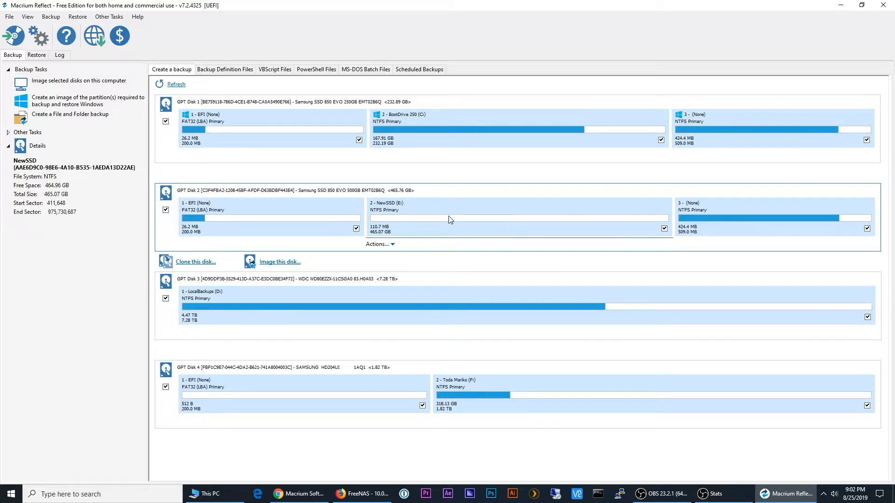
{"action": "mouse_move", "coordinate": [158, 328]}
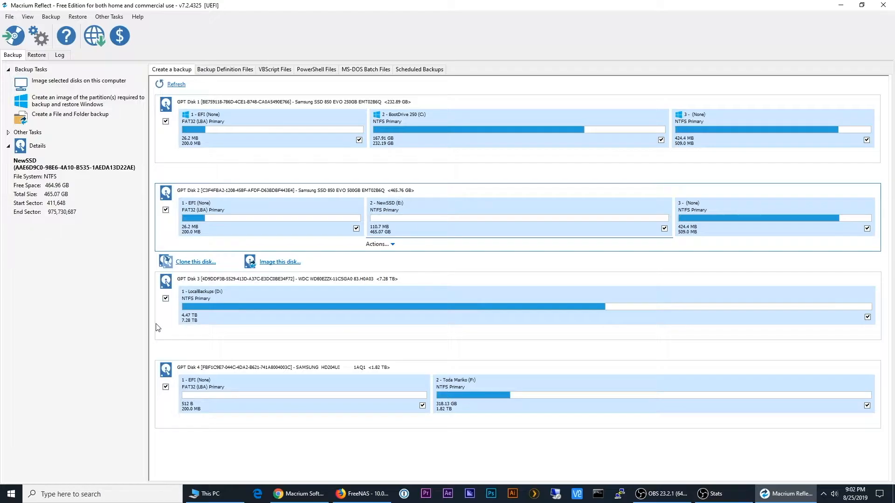
{"action": "mouse_move", "coordinate": [274, 364]}
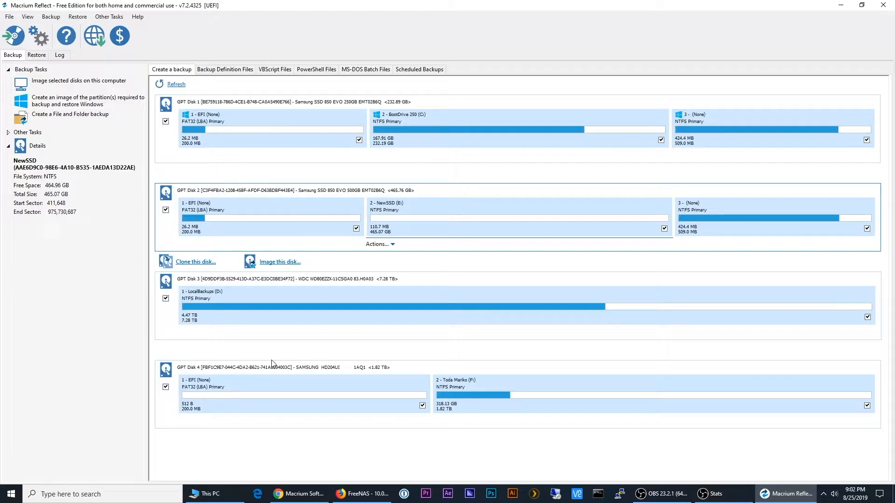
{"action": "mouse_move", "coordinate": [329, 301]}
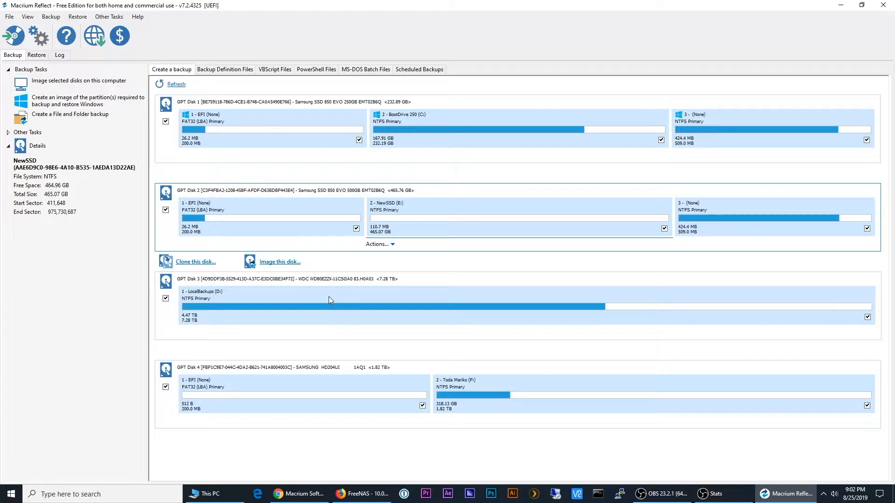
{"action": "mouse_move", "coordinate": [245, 94]}
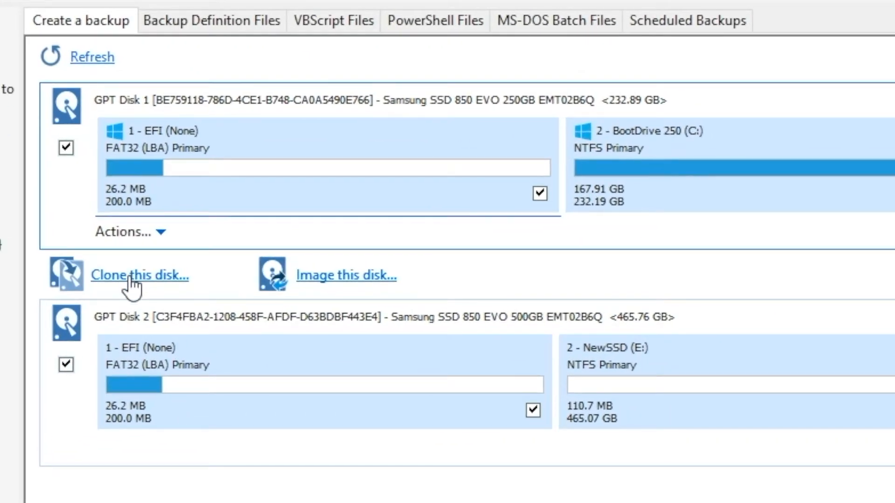
{"action": "mouse_move", "coordinate": [94, 93]}
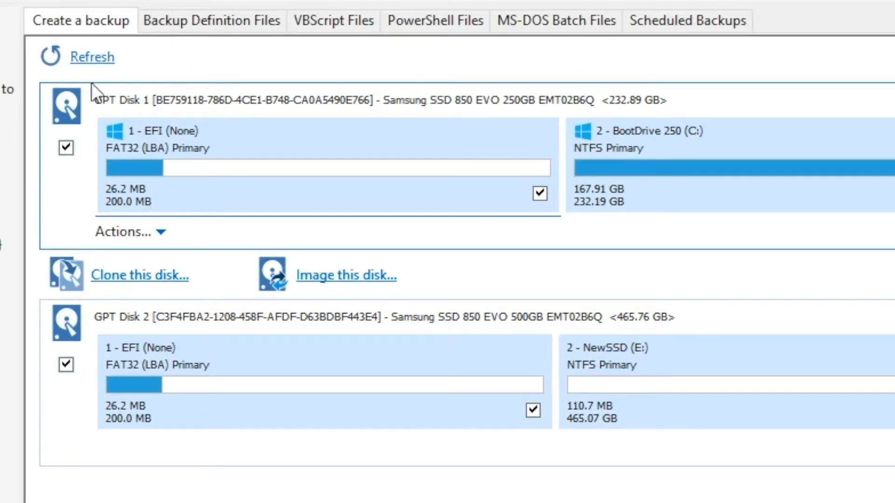
{"action": "mouse_move", "coordinate": [92, 125]}
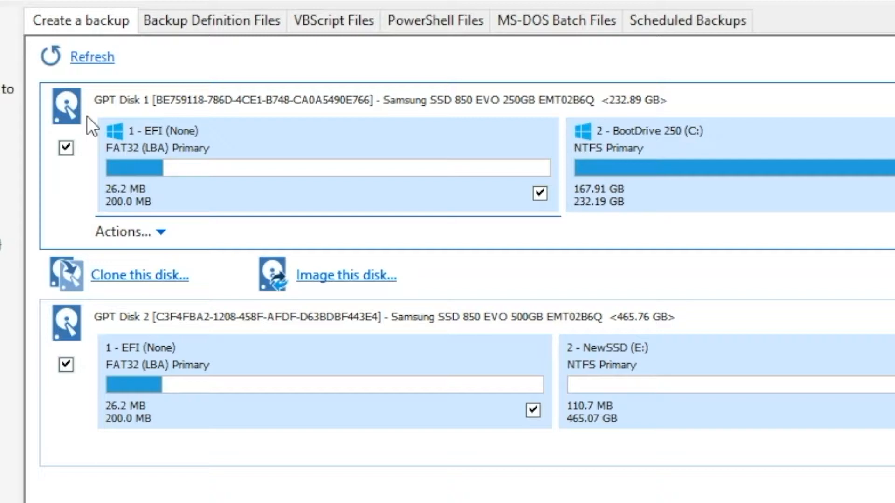
{"action": "mouse_move", "coordinate": [229, 100]}
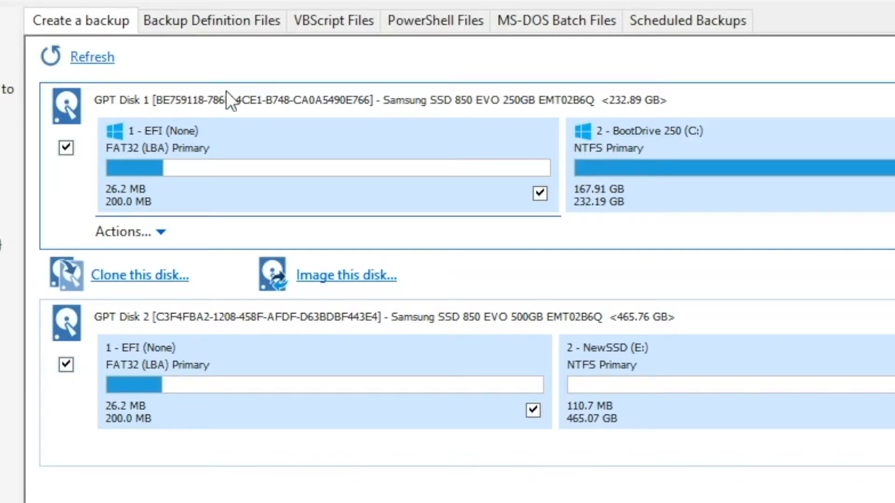
{"action": "mouse_move", "coordinate": [673, 153]}
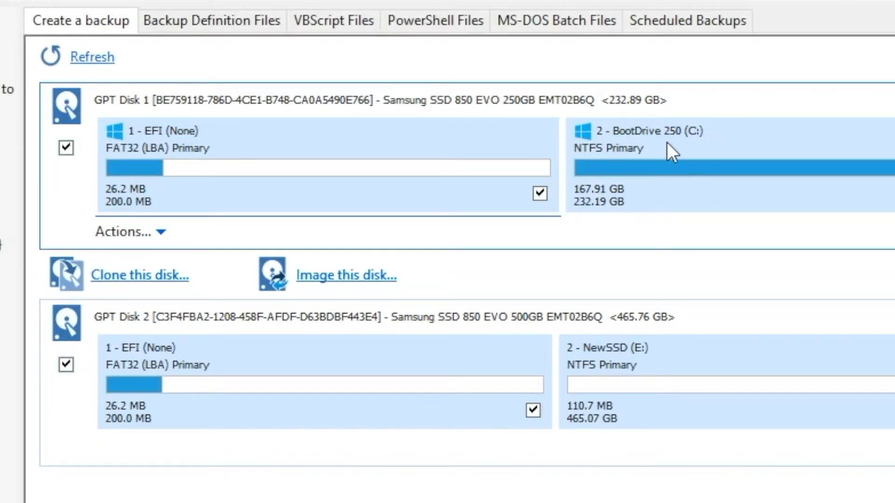
{"action": "mouse_move", "coordinate": [436, 110]}
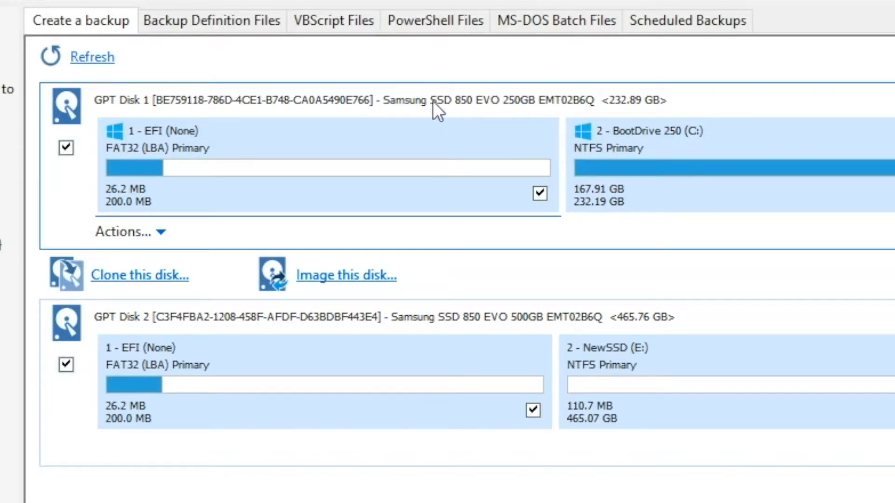
{"action": "mouse_move", "coordinate": [540, 114]}
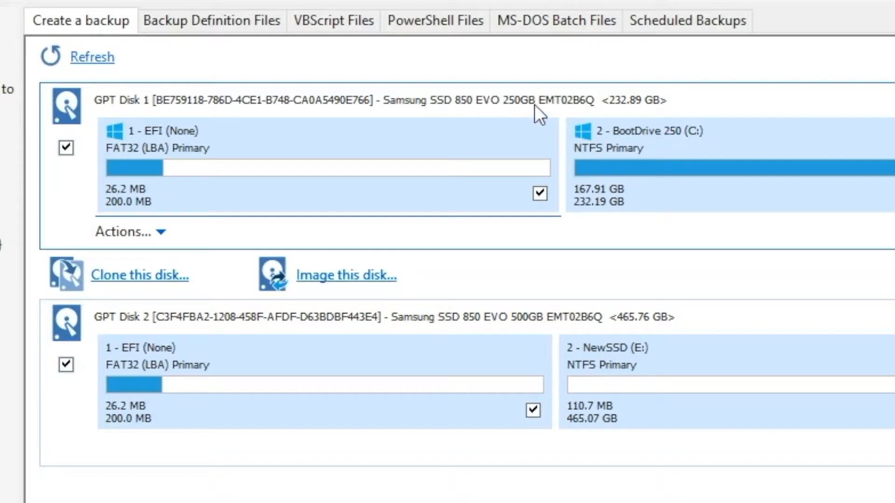
{"action": "mouse_move", "coordinate": [87, 131]}
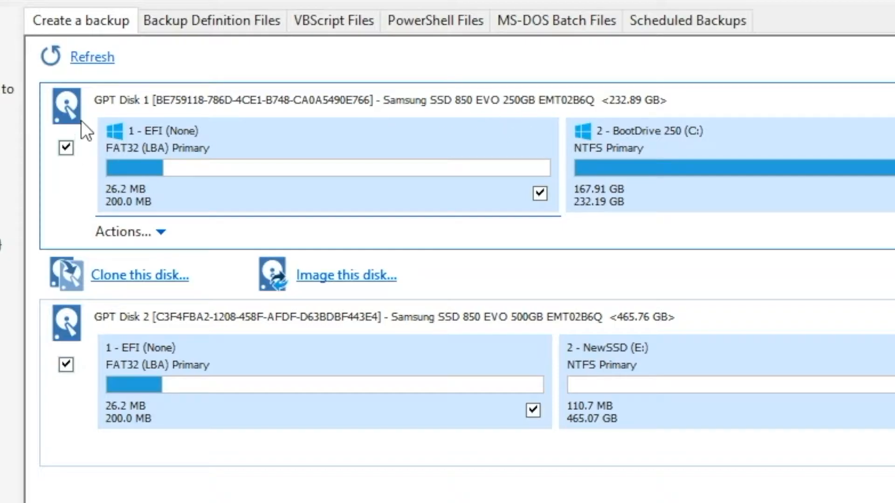
{"action": "mouse_move", "coordinate": [143, 277]}
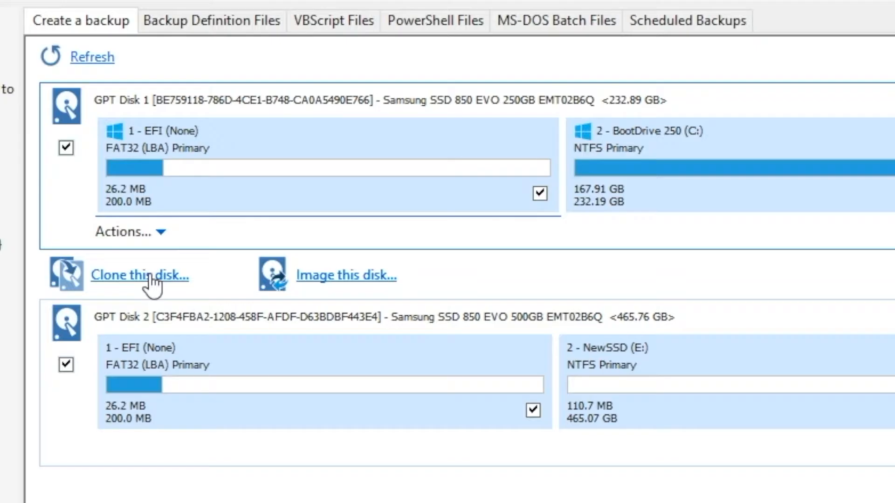
Step: Start the clone wizard with the 250 GB Samsung SSD 850 EVO disk as source
{"action": "left_click", "coordinate": [140, 274]}
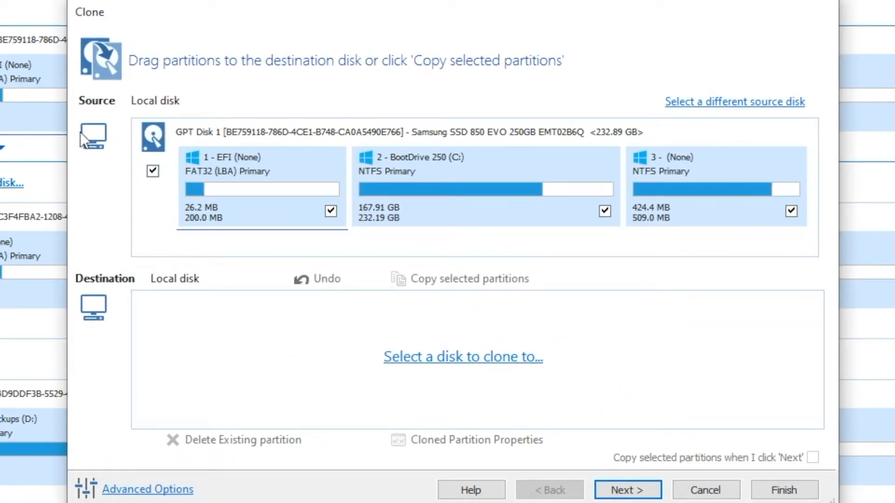
{"action": "mouse_move", "coordinate": [338, 381]}
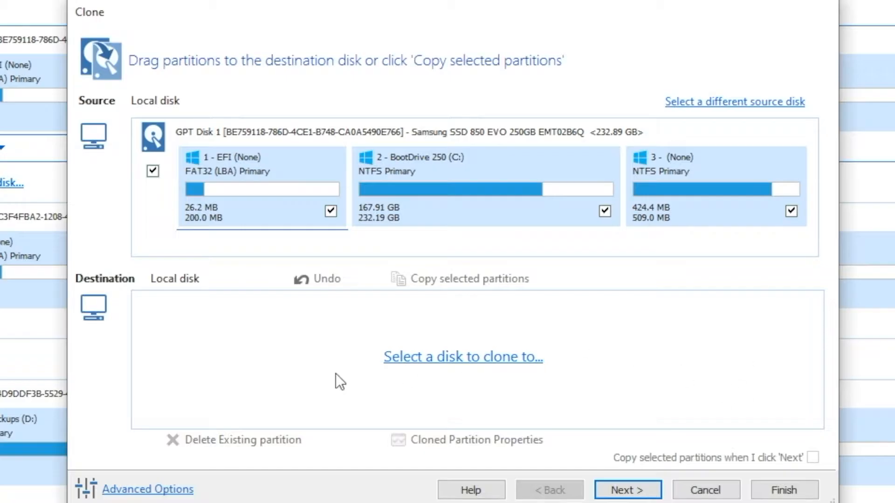
{"action": "mouse_move", "coordinate": [462, 357]}
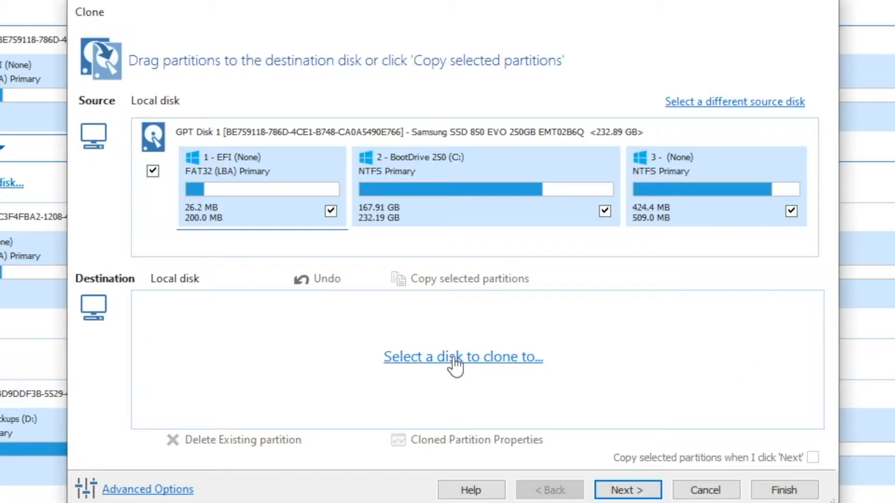
Step: List destination disks and locate the 500 GB Samsung SSD 850 EVO (Disk 2)
{"action": "left_click", "coordinate": [463, 357]}
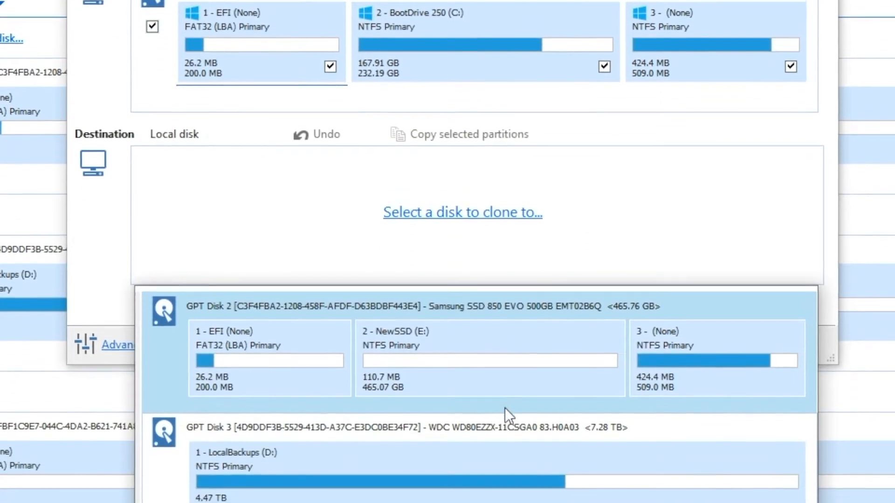
{"action": "scroll", "scroll_direction": "down", "scroll_amount": 3}
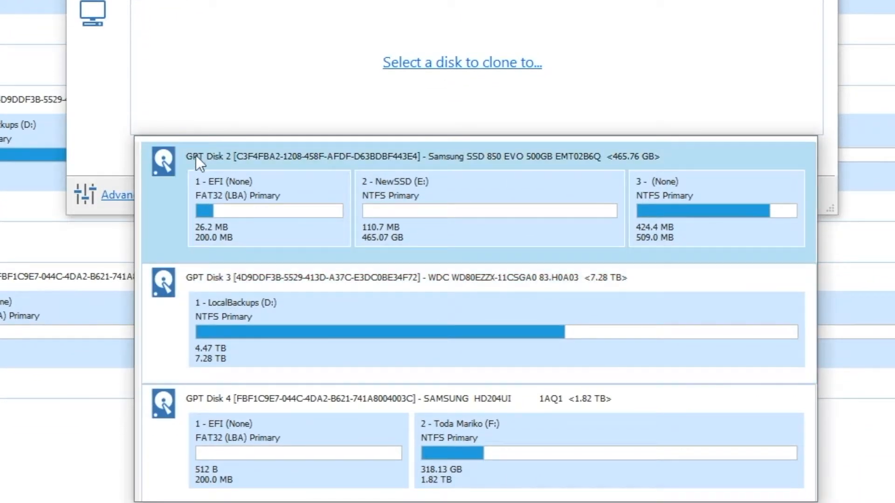
{"action": "mouse_move", "coordinate": [277, 140]}
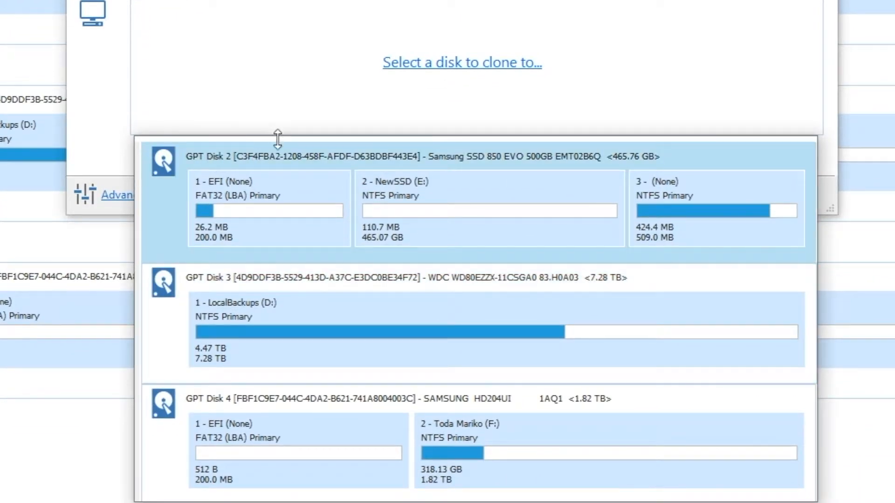
{"action": "mouse_move", "coordinate": [554, 171]}
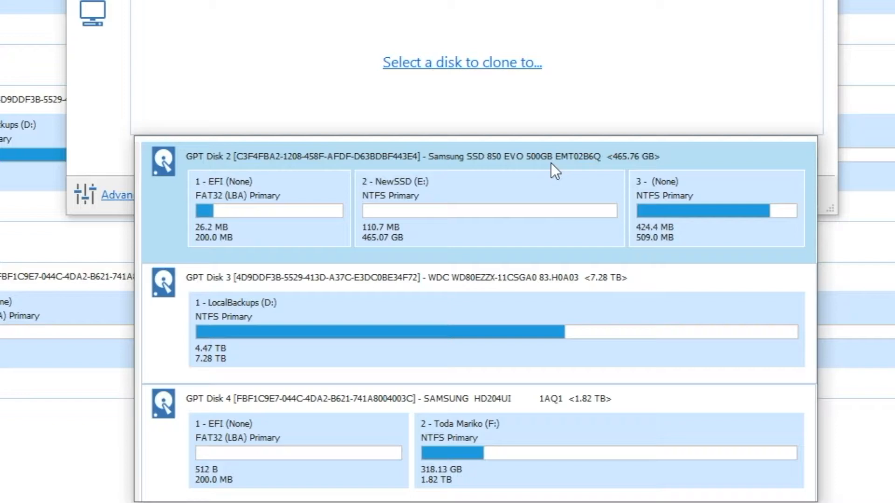
{"action": "mouse_move", "coordinate": [541, 172]}
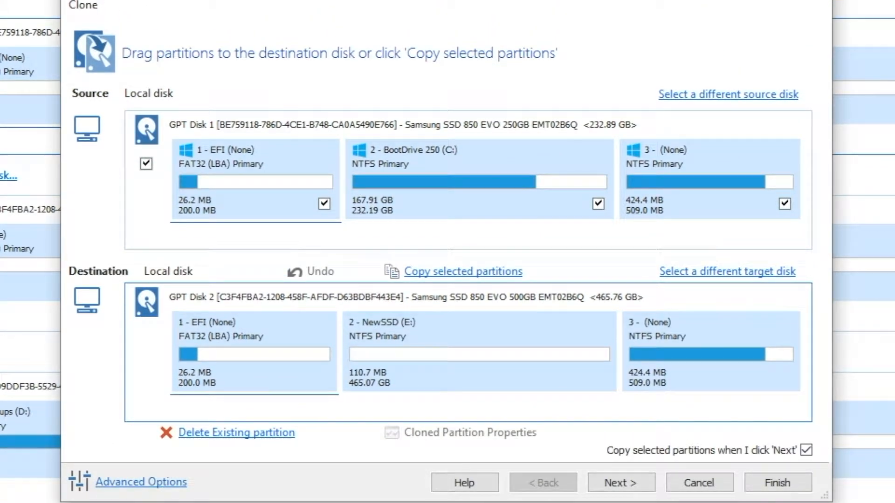
{"action": "mouse_move", "coordinate": [261, 376]}
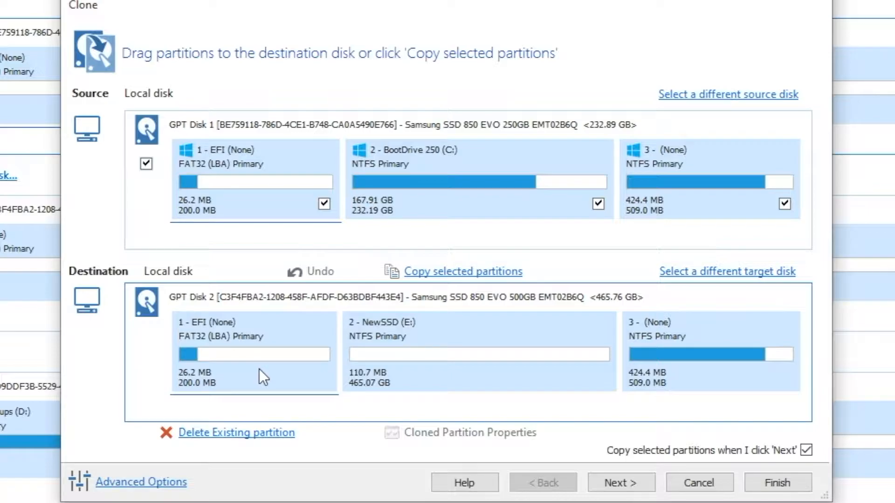
{"action": "mouse_move", "coordinate": [196, 453]}
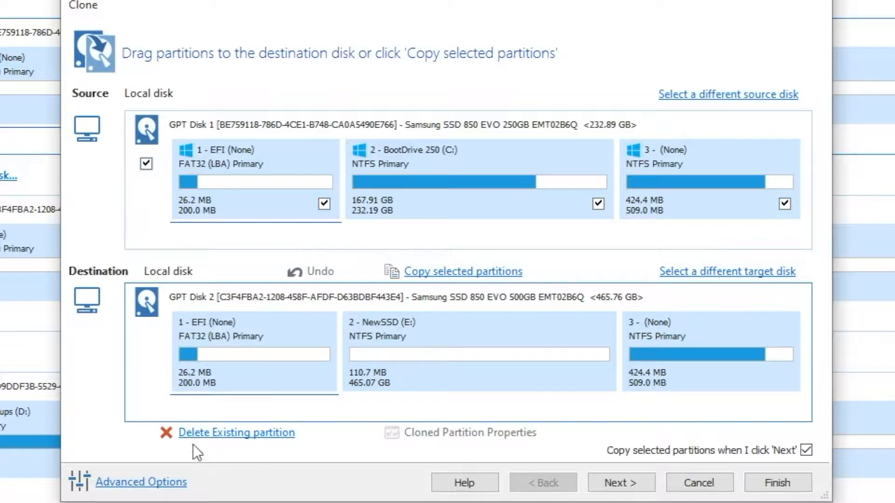
Step: Delete the EFI, NewSSD and last partitions from the 500 GB destination, leaving 465.76 GB unallocated
{"action": "left_click", "coordinate": [235, 433]}
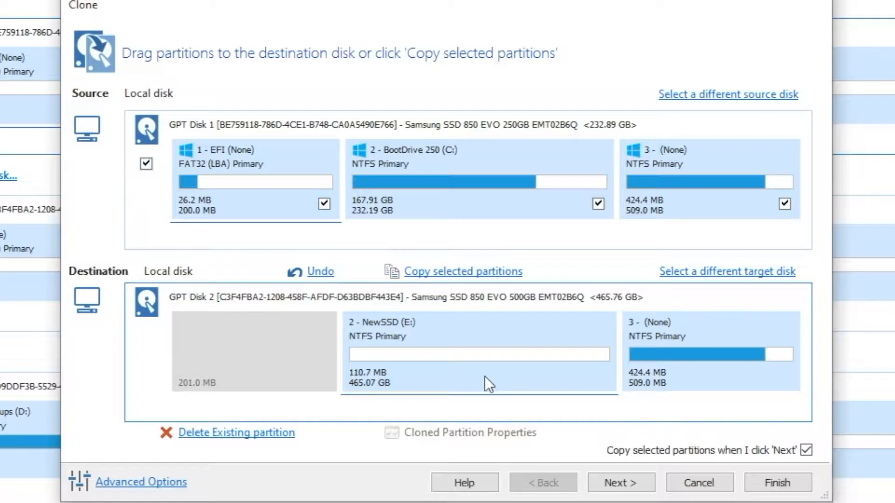
{"action": "left_click", "coordinate": [236, 433]}
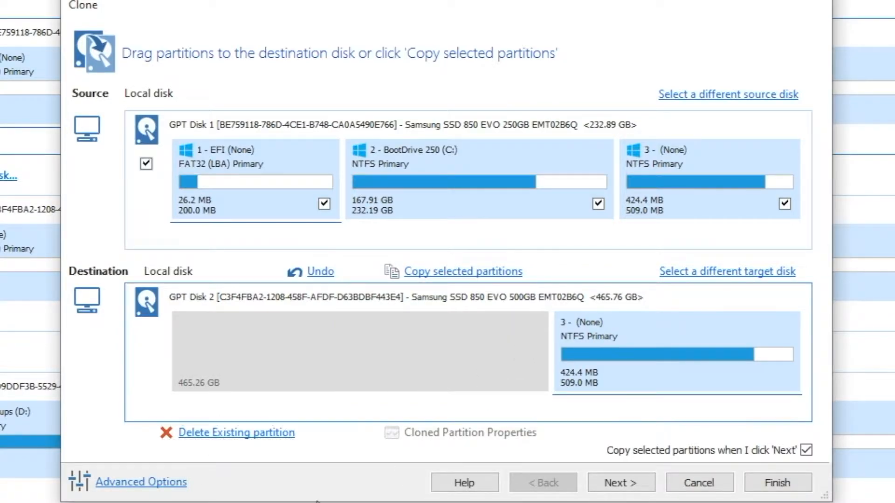
{"action": "left_click", "coordinate": [236, 432]}
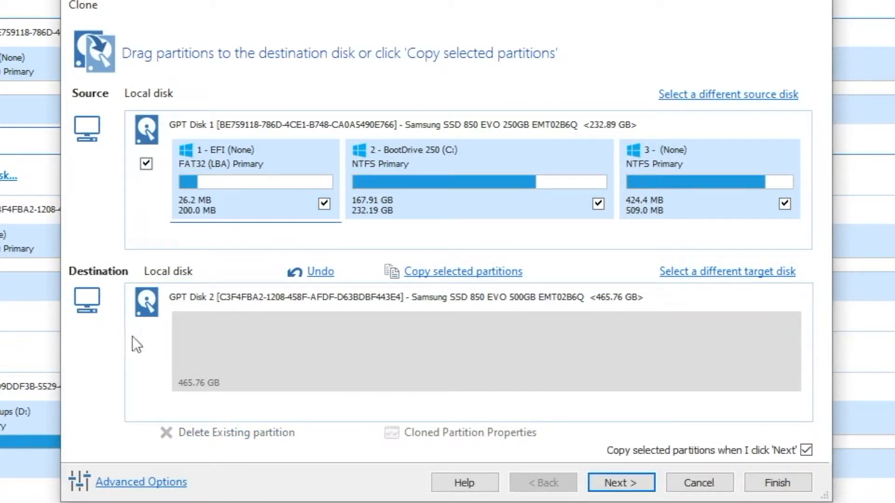
{"action": "mouse_move", "coordinate": [708, 394]}
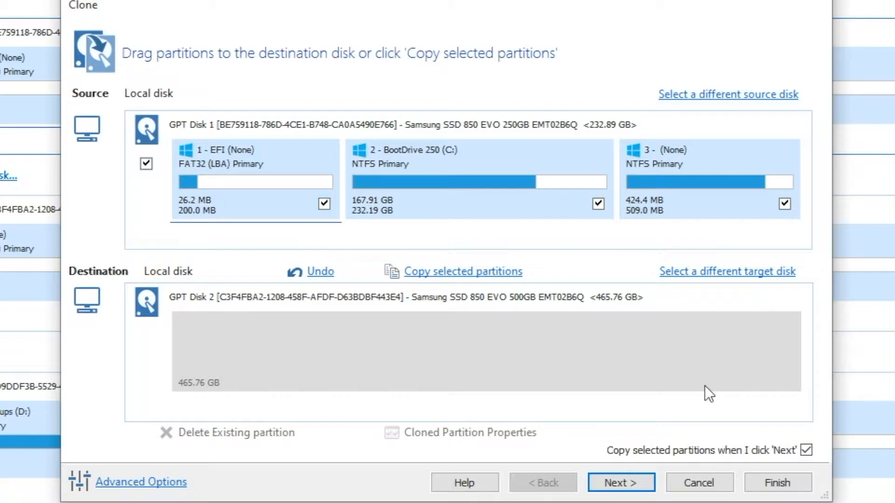
{"action": "mouse_move", "coordinate": [222, 166]}
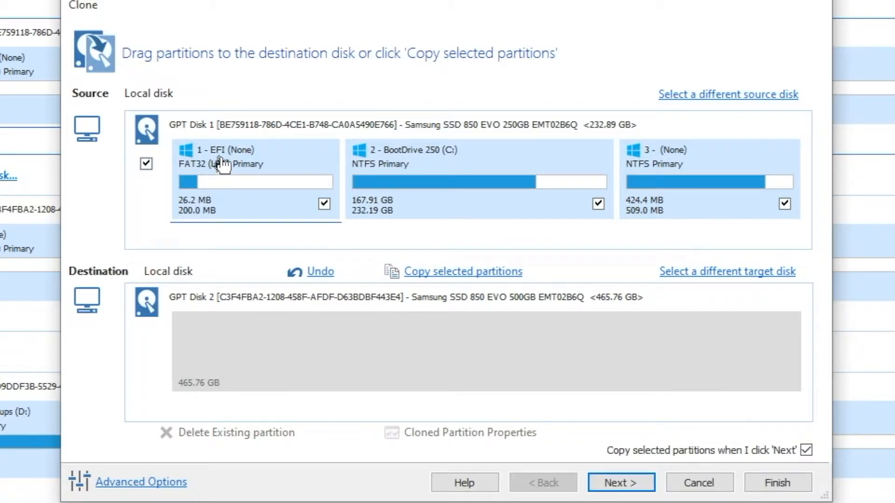
{"action": "mouse_move", "coordinate": [676, 110]}
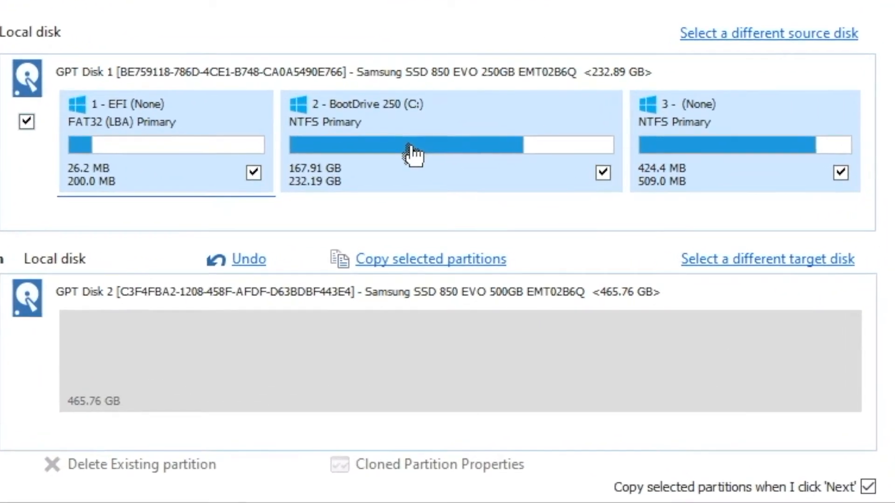
{"action": "mouse_move", "coordinate": [192, 147]}
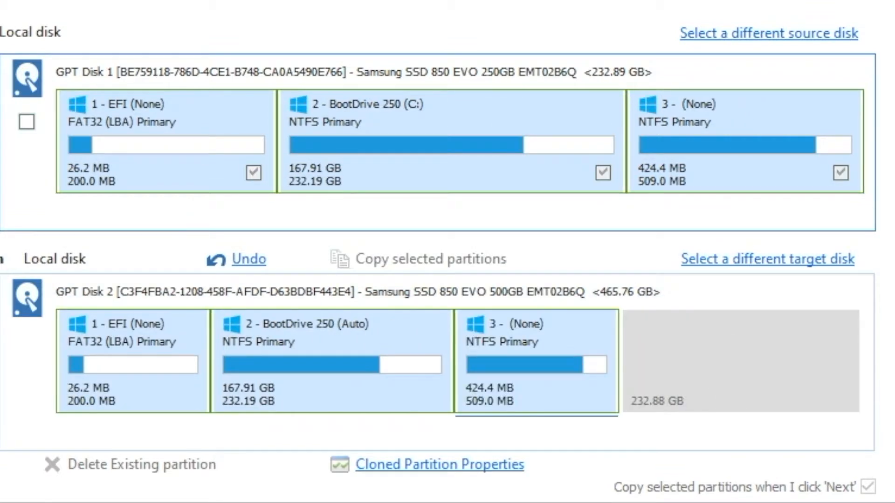
{"action": "mouse_move", "coordinate": [734, 376]}
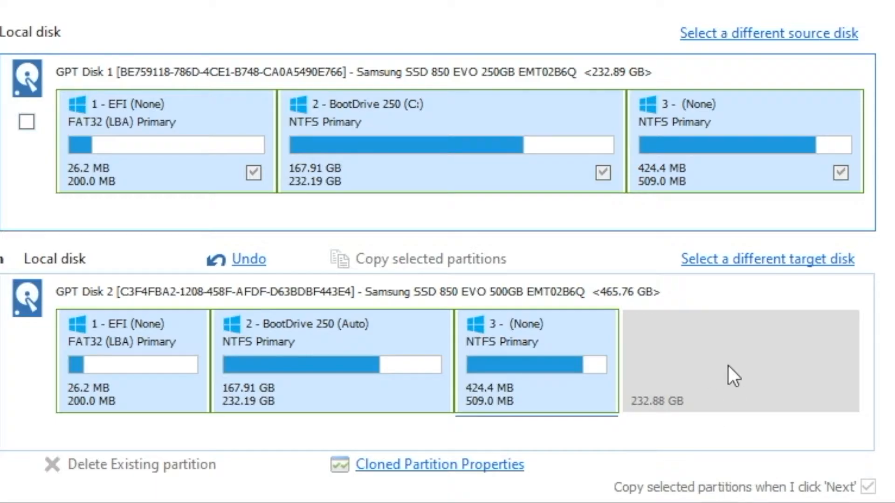
{"action": "mouse_move", "coordinate": [482, 365]}
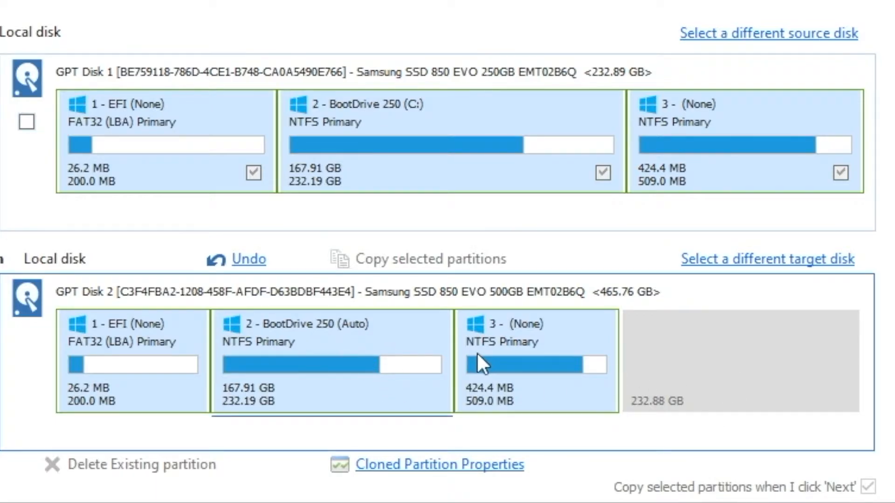
{"action": "mouse_move", "coordinate": [420, 382]}
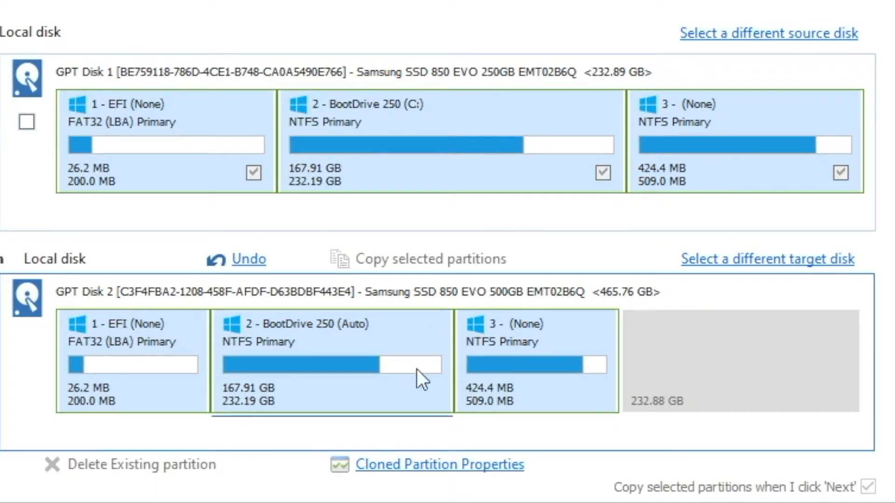
{"action": "mouse_move", "coordinate": [490, 373]}
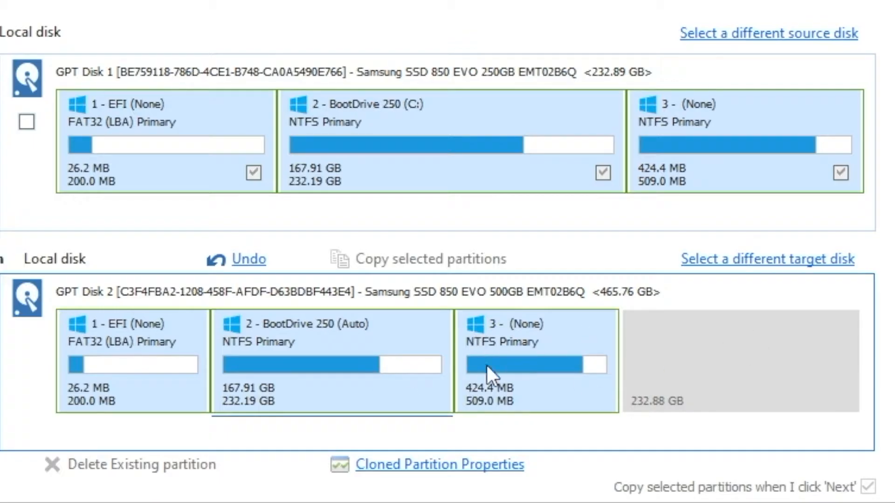
{"action": "mouse_move", "coordinate": [707, 391]}
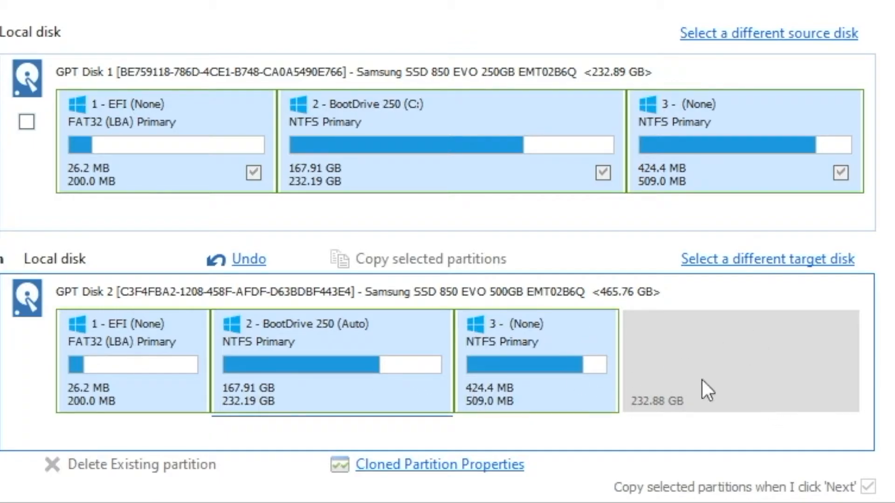
{"action": "mouse_move", "coordinate": [433, 369]}
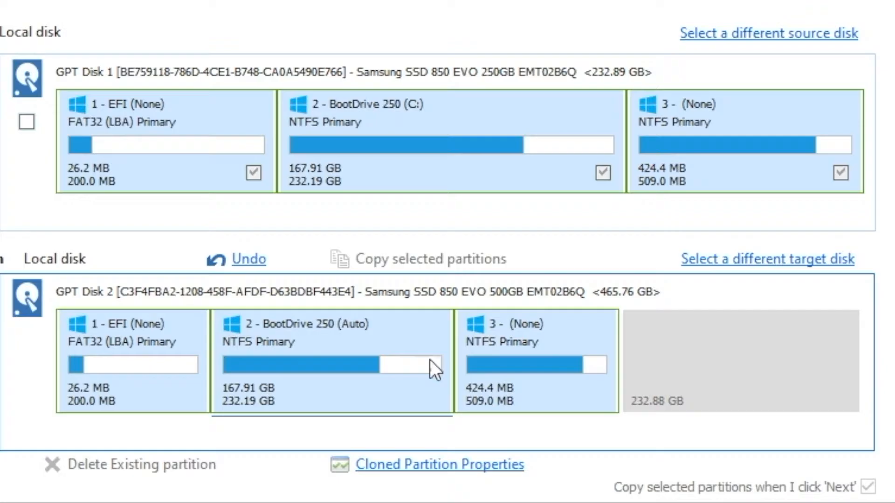
{"action": "mouse_move", "coordinate": [714, 354]}
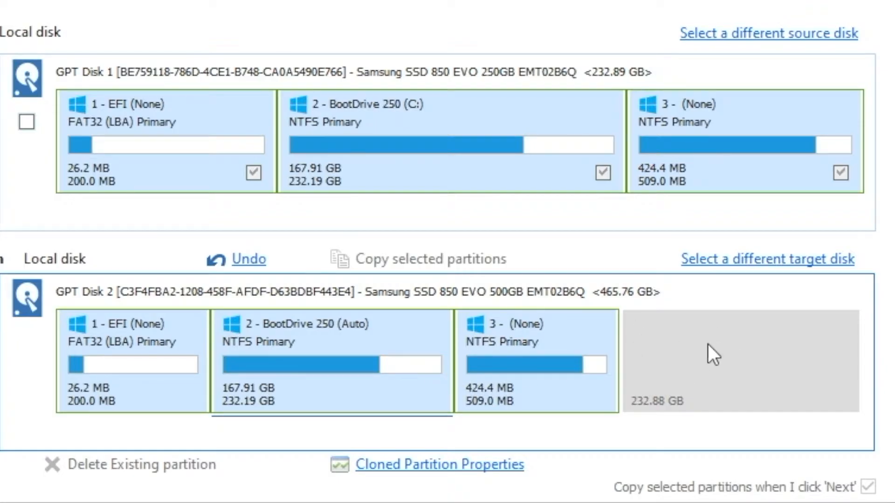
{"action": "mouse_move", "coordinate": [322, 363]}
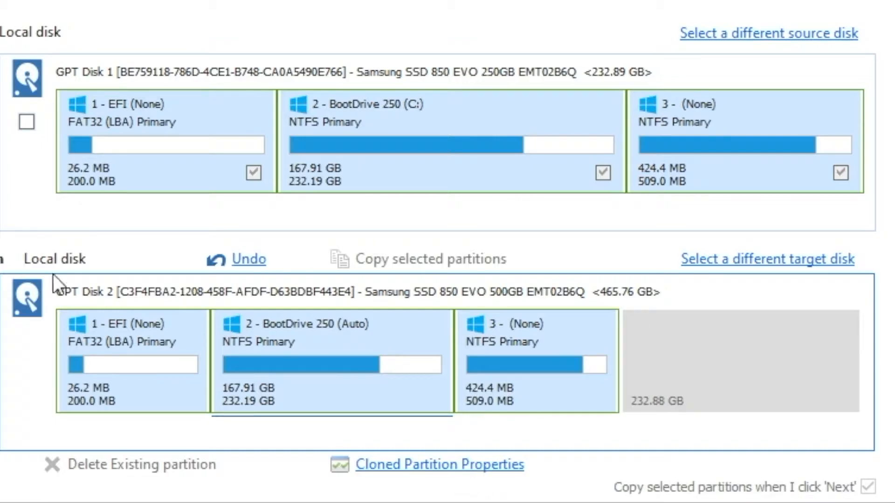
Step: Undo the copied partitions that left 232.88 GB unallocated after partition 3 on the 500 GB disk
{"action": "left_click", "coordinate": [248, 259]}
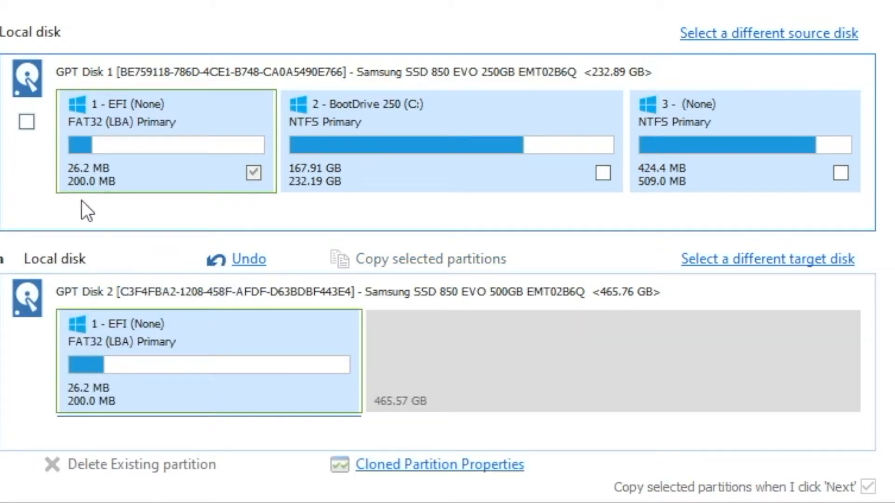
{"action": "mouse_move", "coordinate": [101, 413]}
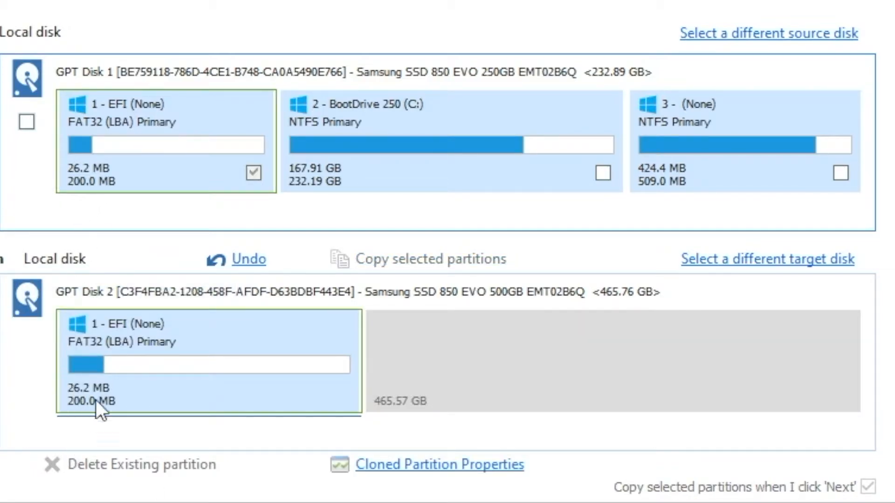
{"action": "mouse_move", "coordinate": [180, 317]}
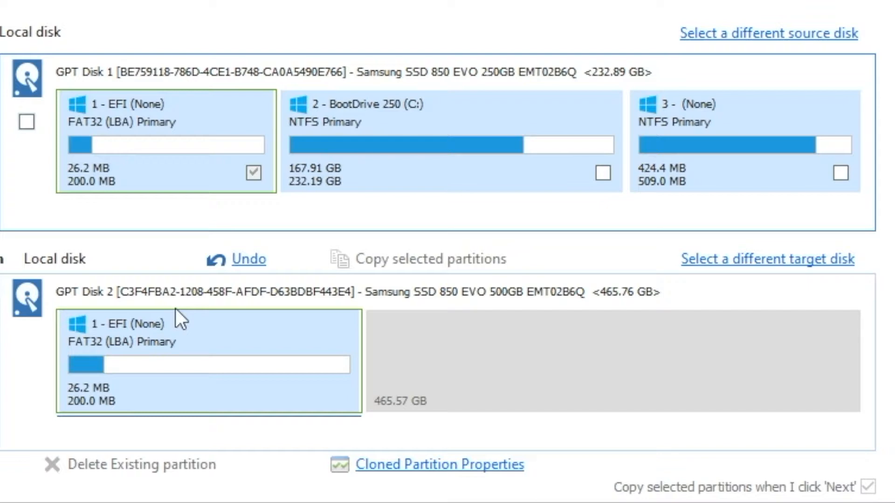
{"action": "mouse_move", "coordinate": [204, 411]}
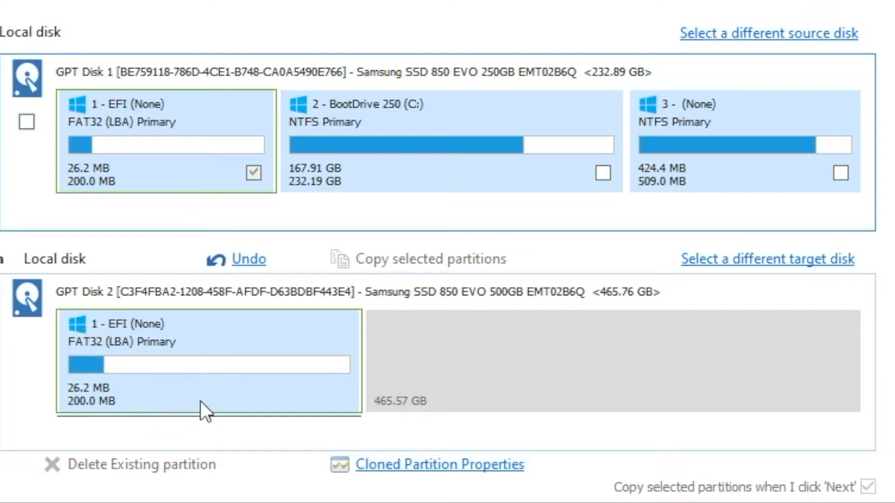
{"action": "mouse_move", "coordinate": [375, 362]}
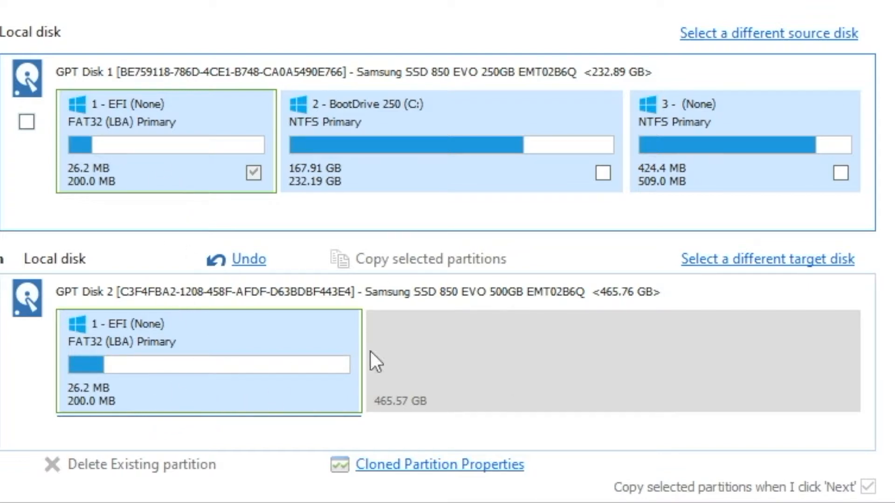
{"action": "mouse_move", "coordinate": [365, 128]}
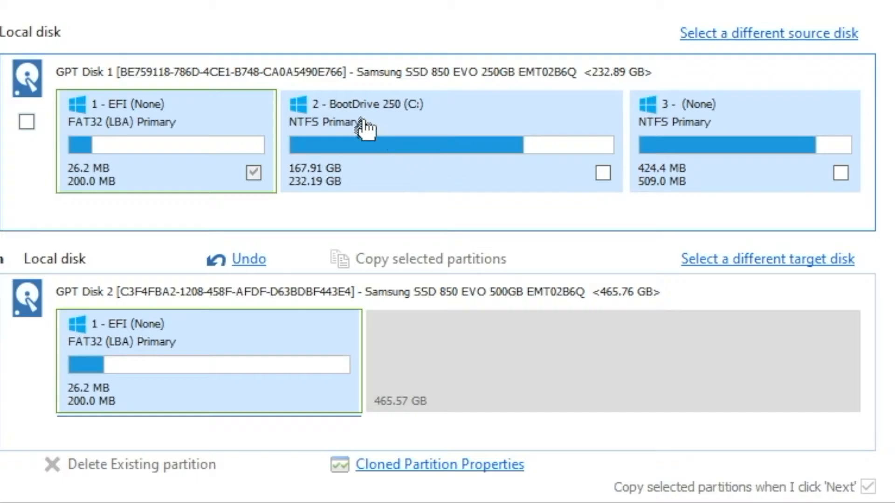
Step: Copy only the BootDrive 250 partition after EFI, leaving 233.37 GB unallocated on the new disk
{"action": "left_click", "coordinate": [603, 174]}
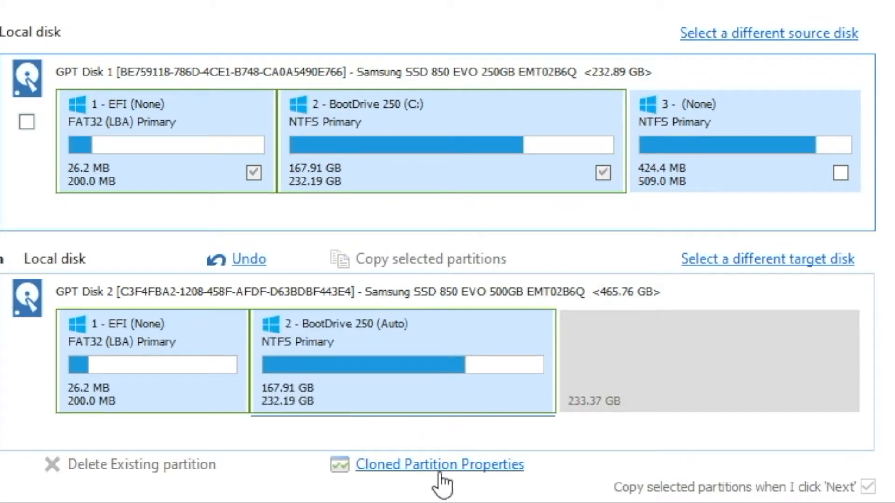
{"action": "mouse_move", "coordinate": [279, 414]}
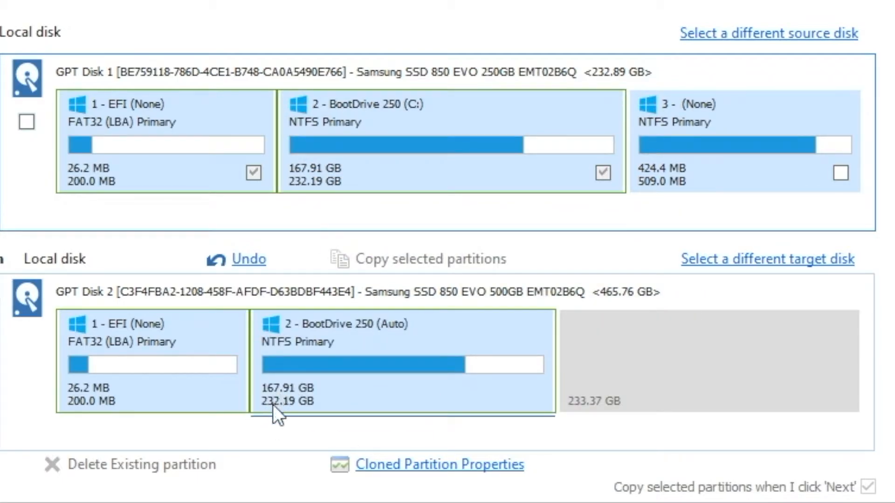
{"action": "mouse_move", "coordinate": [293, 417]}
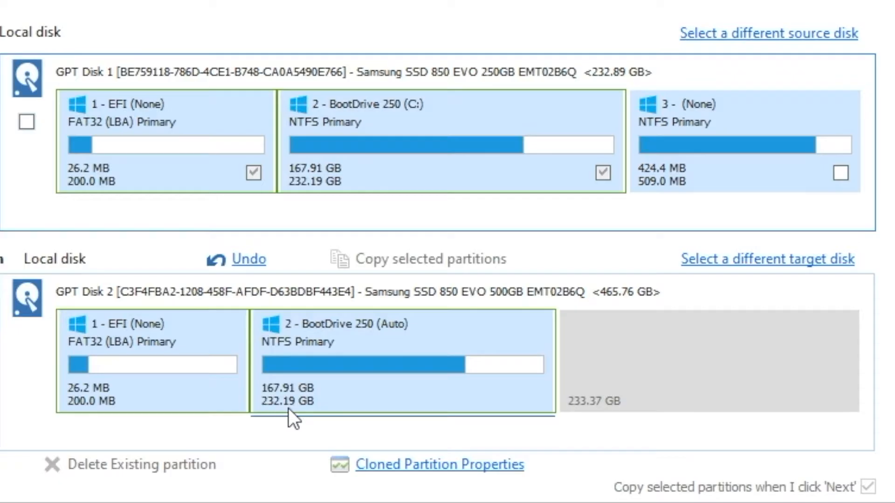
{"action": "mouse_move", "coordinate": [570, 421]}
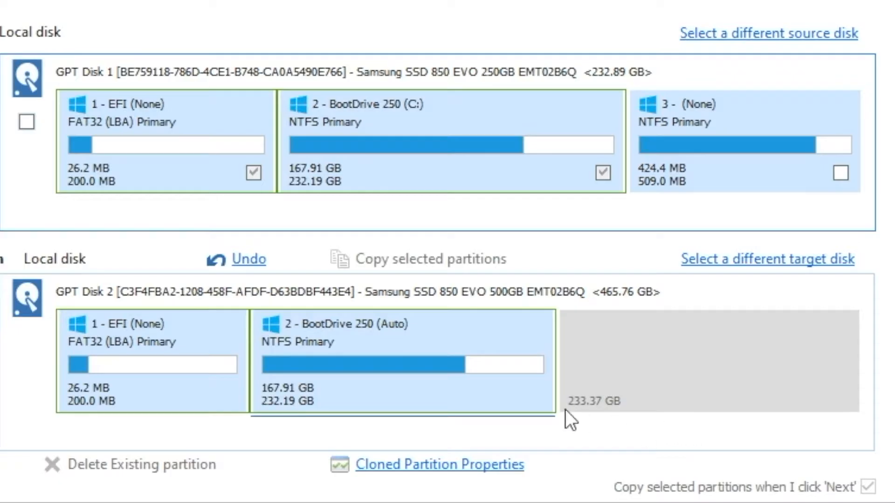
{"action": "mouse_move", "coordinate": [700, 414]}
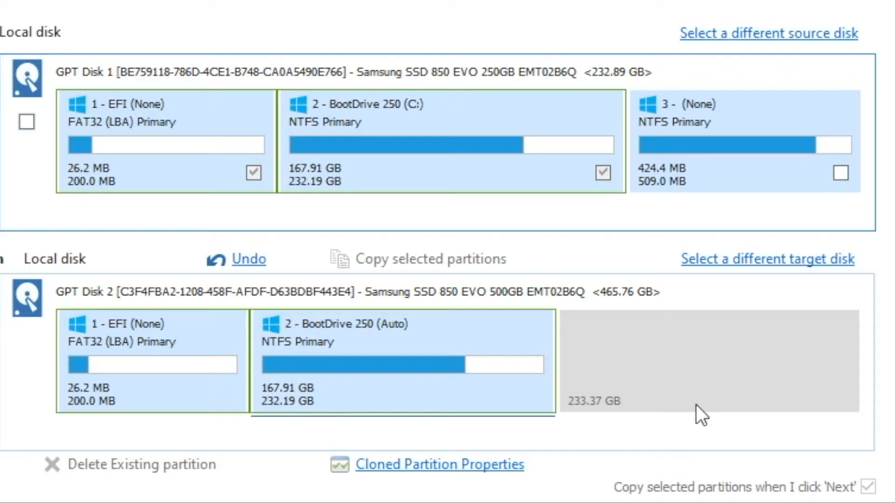
{"action": "mouse_move", "coordinate": [705, 174]}
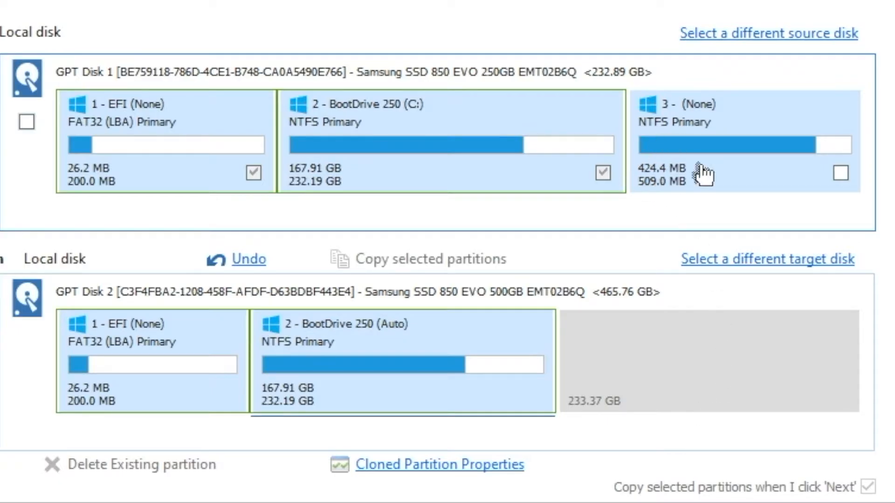
{"action": "mouse_move", "coordinate": [660, 178]}
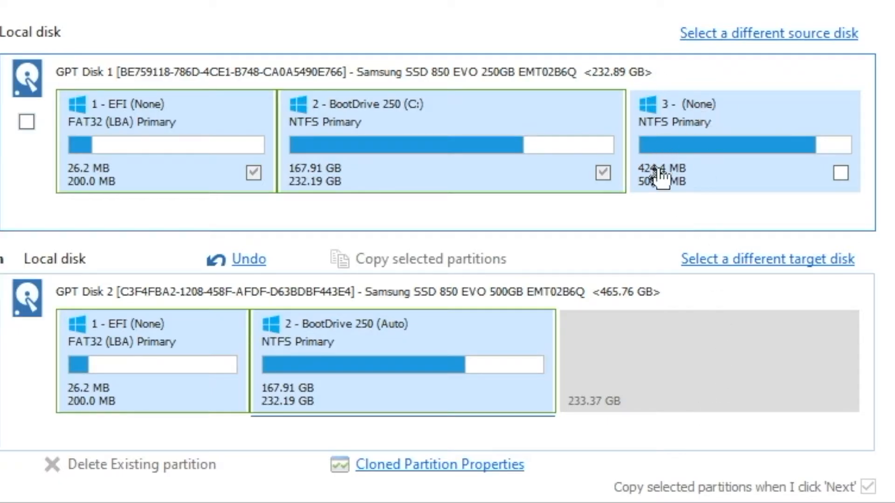
{"action": "mouse_move", "coordinate": [650, 205]}
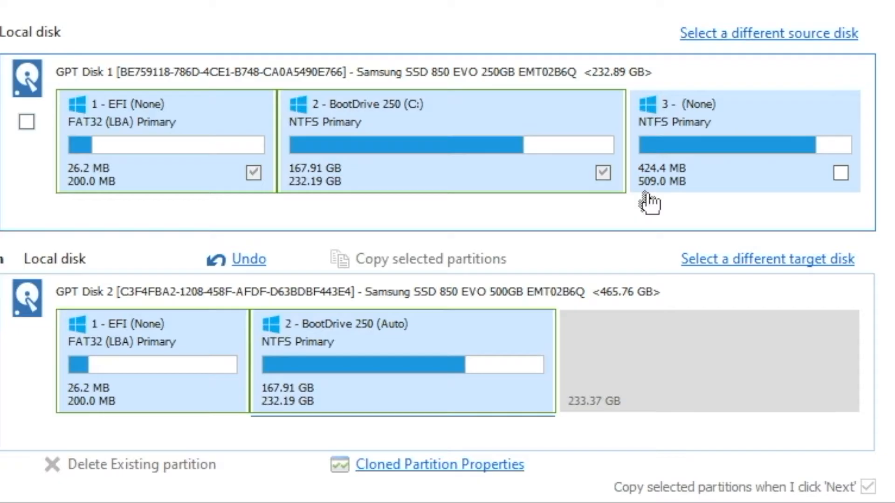
{"action": "mouse_move", "coordinate": [688, 252]}
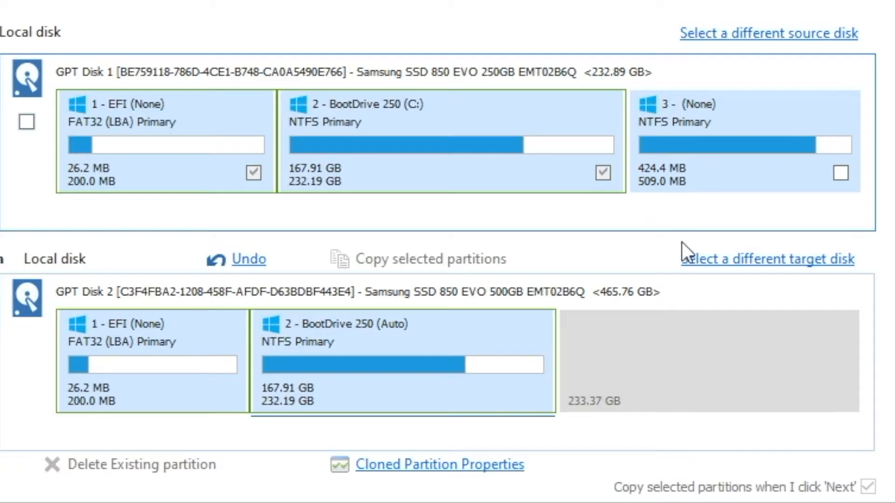
{"action": "mouse_move", "coordinate": [547, 331]}
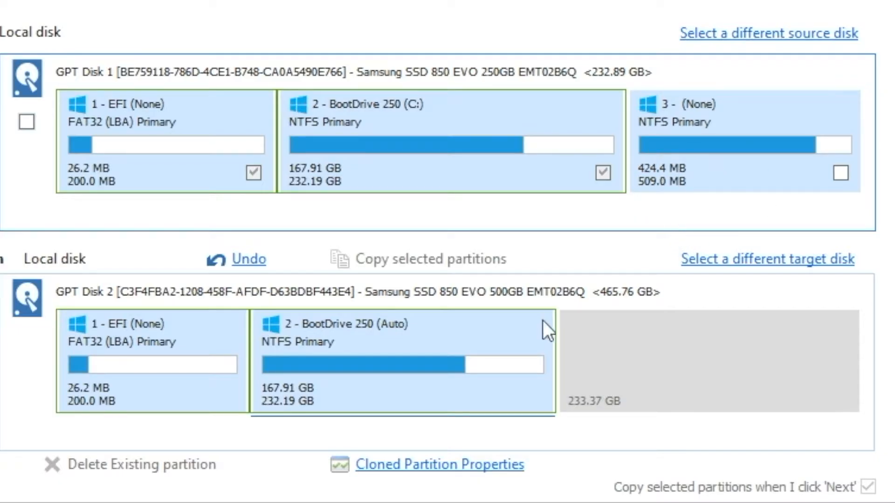
{"action": "mouse_move", "coordinate": [428, 333]}
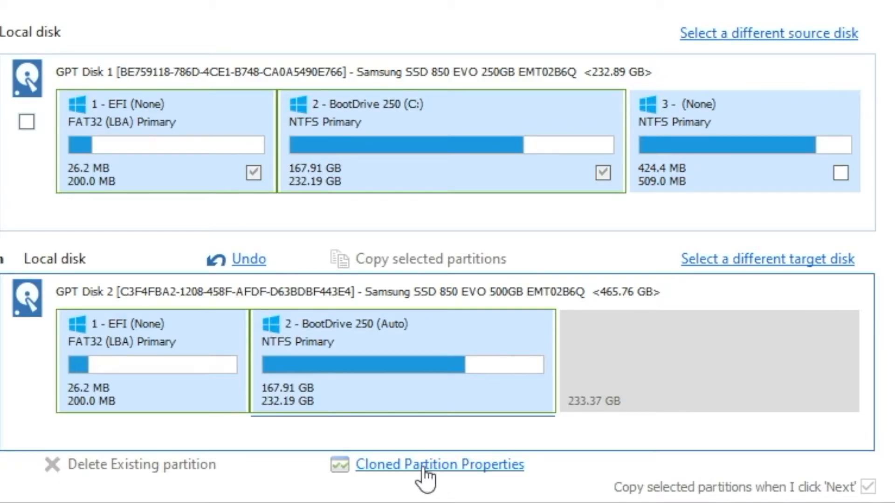
{"action": "left_click", "coordinate": [438, 465]}
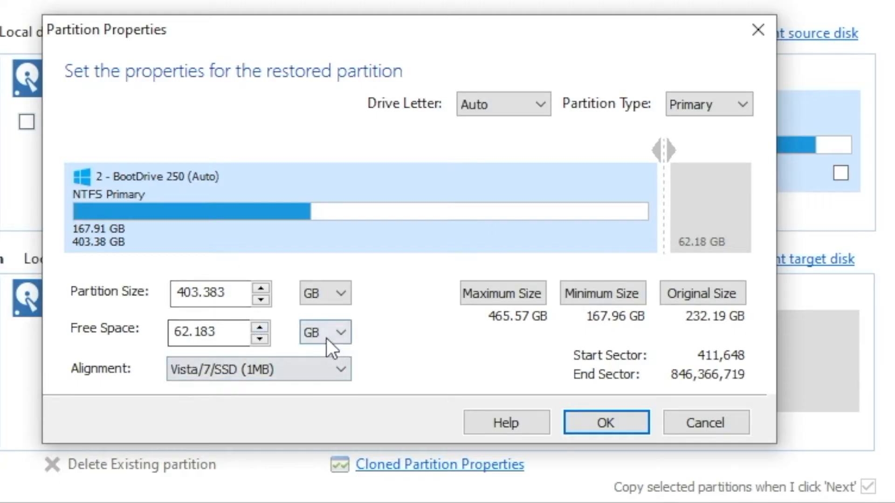
Step: Set the cloned partition's free space to 509 MB, enlarging BootDrive 250 to 465.068 GB
{"action": "left_click", "coordinate": [324, 332]}
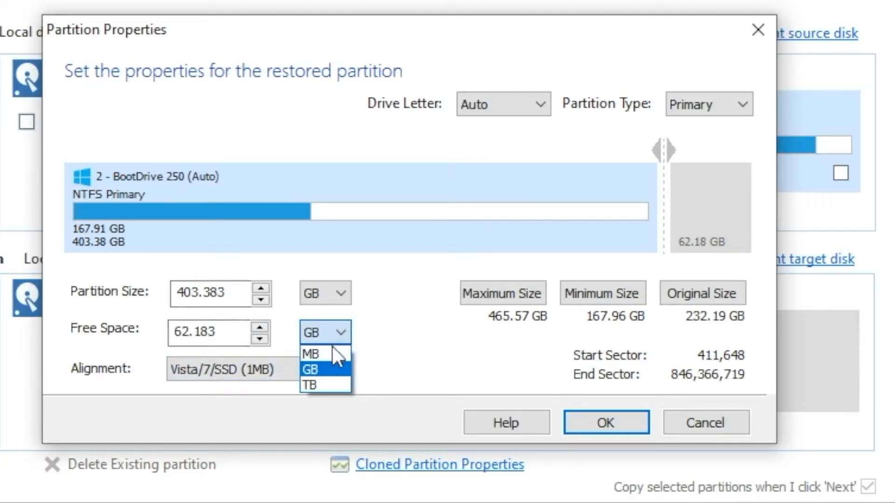
{"action": "left_click", "coordinate": [312, 352]}
{"action": "type", "text": "50"}
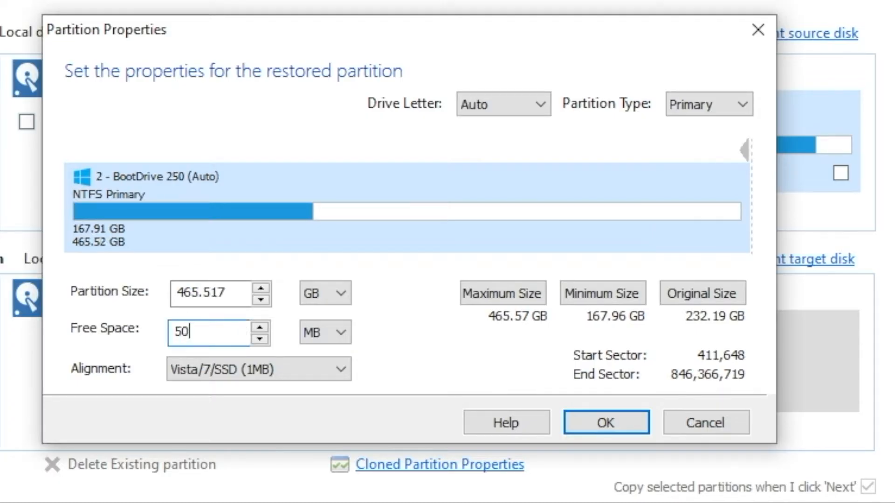
{"action": "type", "text": "9"}
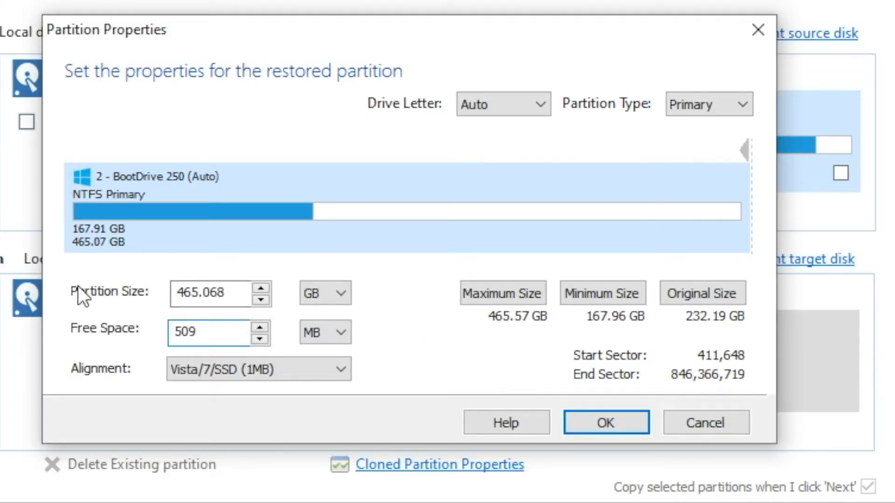
{"action": "mouse_move", "coordinate": [91, 283]}
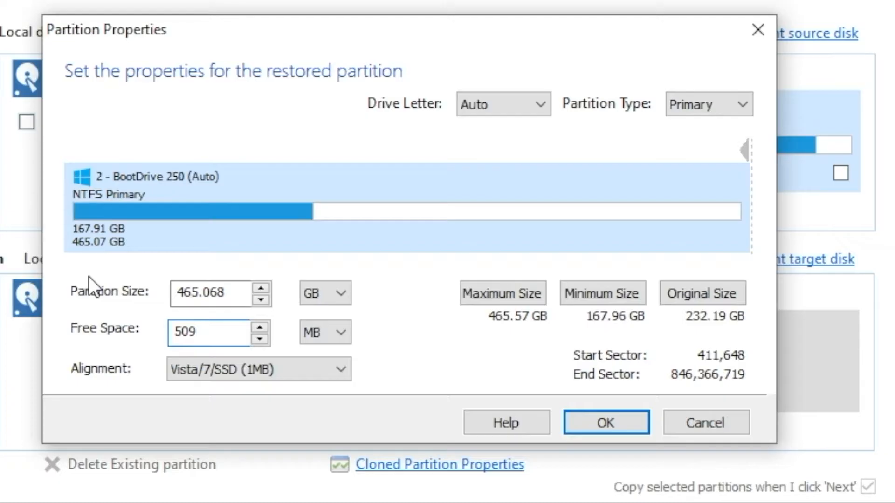
{"action": "left_click", "coordinate": [212, 332]}
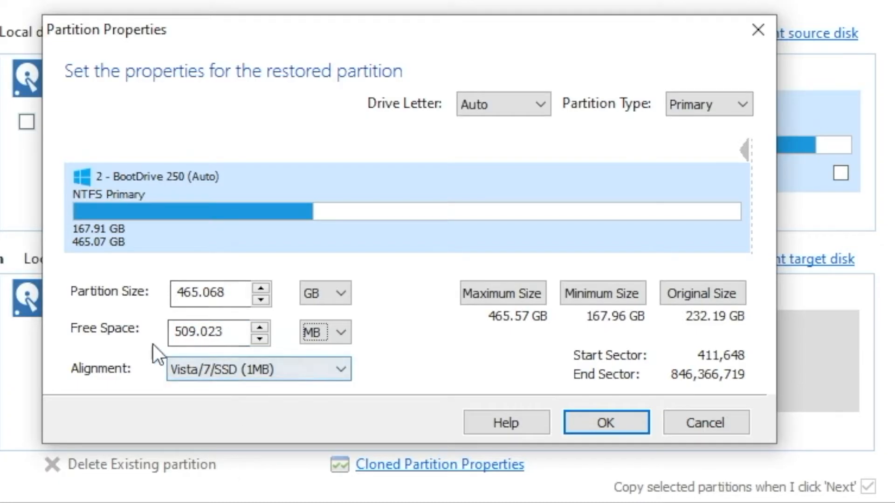
{"action": "mouse_move", "coordinate": [102, 309]}
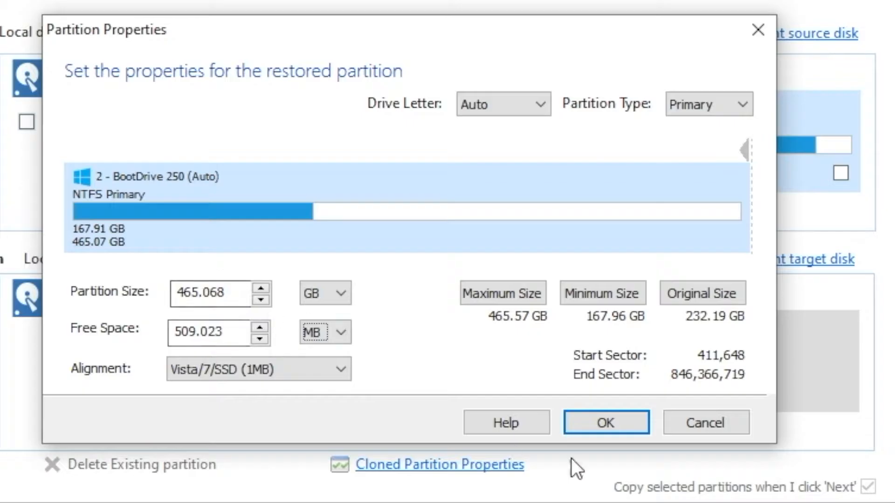
{"action": "mouse_move", "coordinate": [669, 205]}
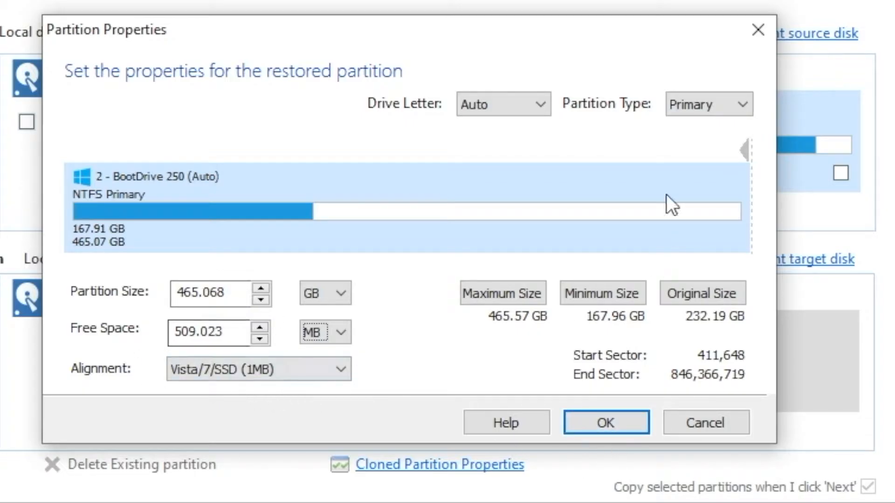
Step: Accept the enlarged 465.07 GB BootDrive 250 partition, leaving 509 MB unallocated after it
{"action": "left_click", "coordinate": [606, 423]}
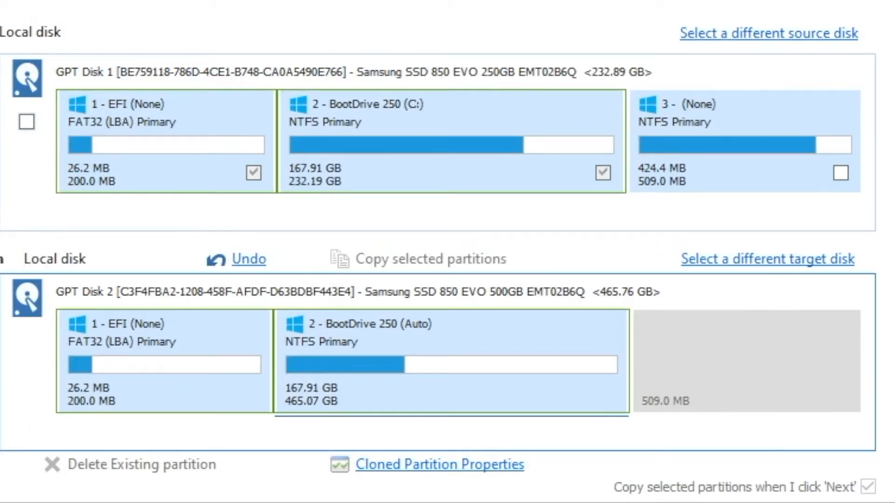
{"action": "mouse_move", "coordinate": [481, 384]}
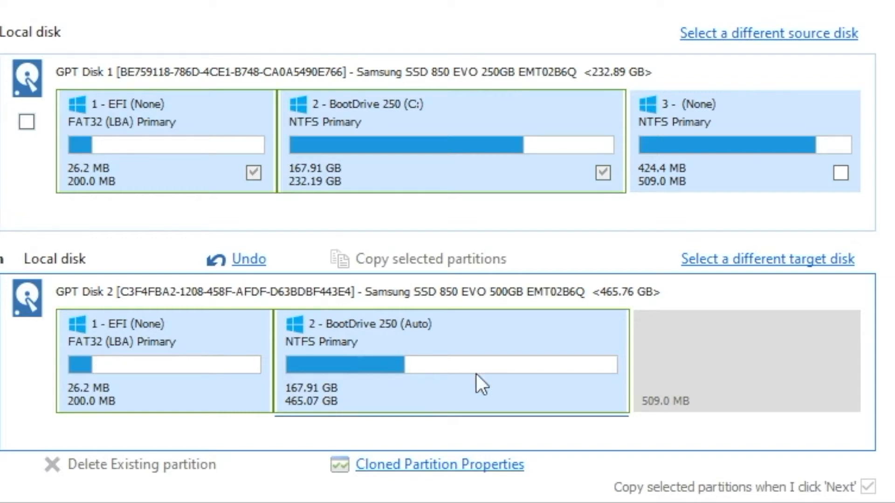
{"action": "mouse_move", "coordinate": [429, 179]}
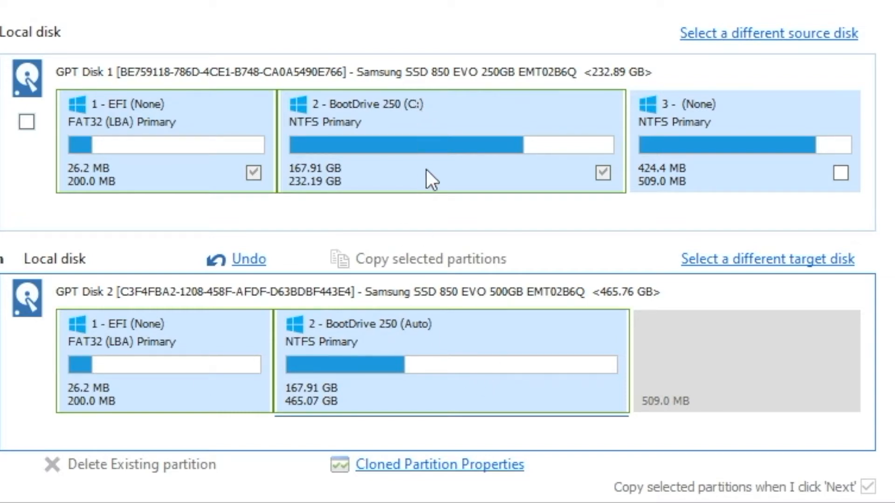
{"action": "mouse_move", "coordinate": [299, 428]}
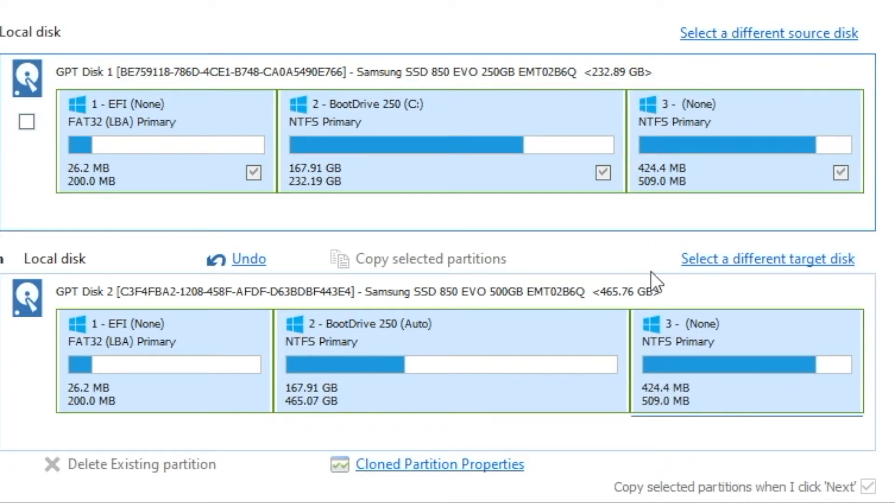
{"action": "mouse_move", "coordinate": [94, 182]}
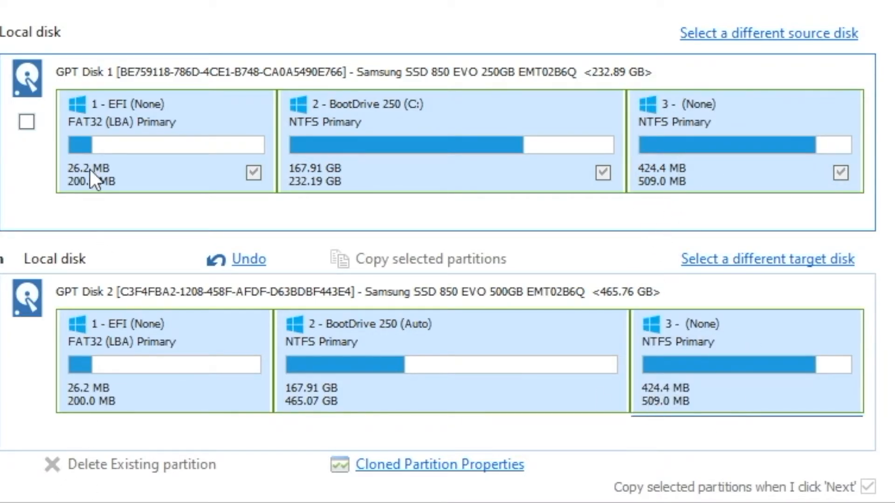
{"action": "mouse_move", "coordinate": [795, 394]}
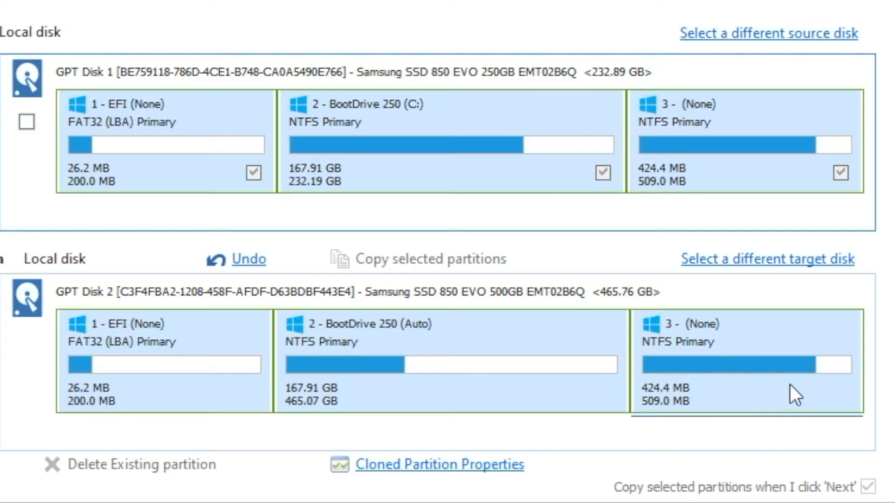
{"action": "mouse_move", "coordinate": [448, 382]}
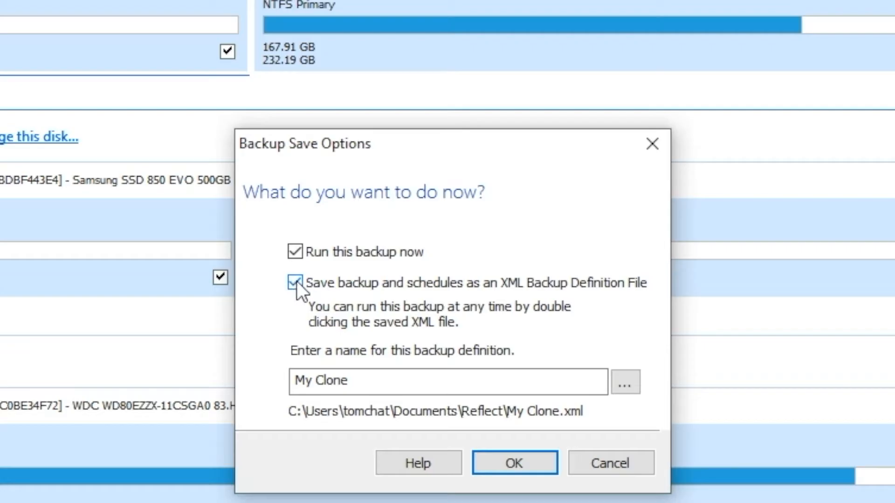
Step: Launch the clone without saving an XML Backup Definition File
{"action": "left_click", "coordinate": [296, 283]}
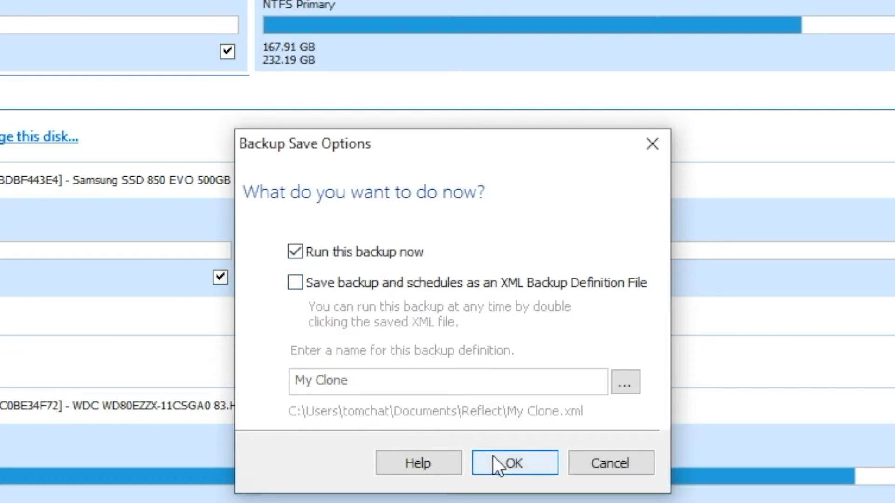
{"action": "left_click", "coordinate": [513, 463]}
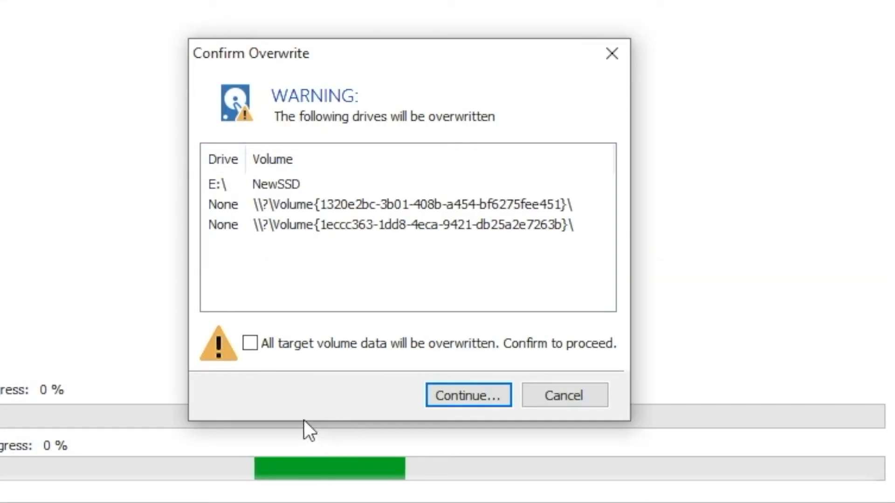
Step: Confirm overwriting all NewSSD target volume data and continue the clone onto the 500 GB SSD
{"action": "left_click", "coordinate": [250, 343]}
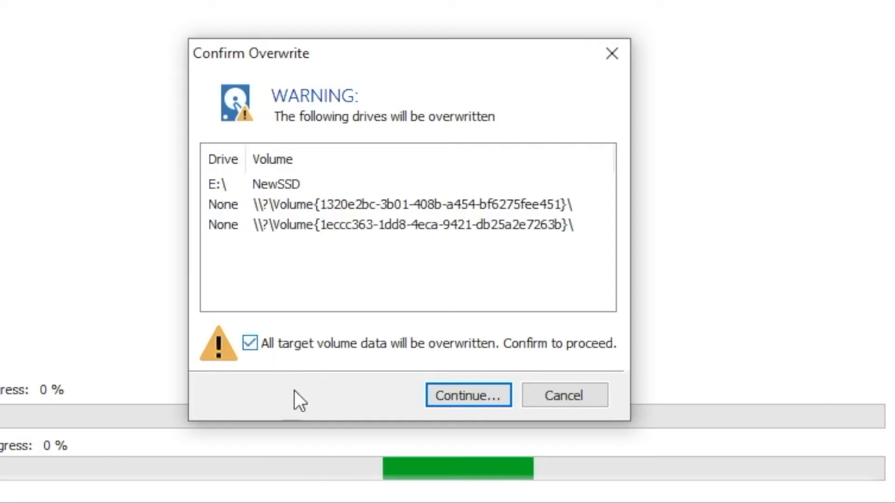
{"action": "left_click", "coordinate": [467, 395]}
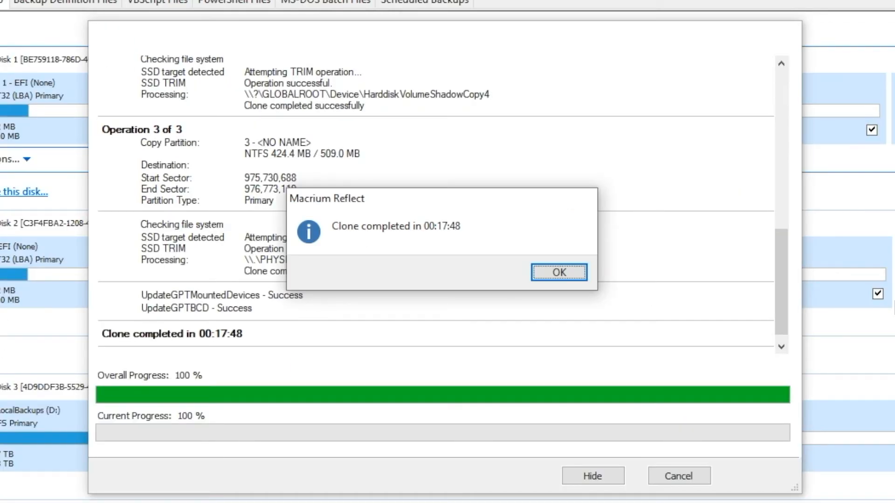
{"action": "mouse_move", "coordinate": [215, 218]}
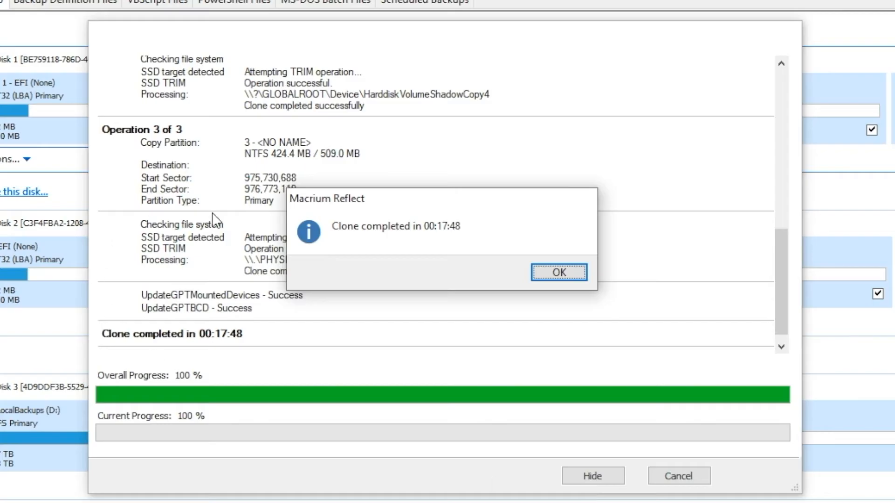
Step: Dismiss the 'Clone completed' message and close the clone progress window
{"action": "left_click", "coordinate": [559, 273]}
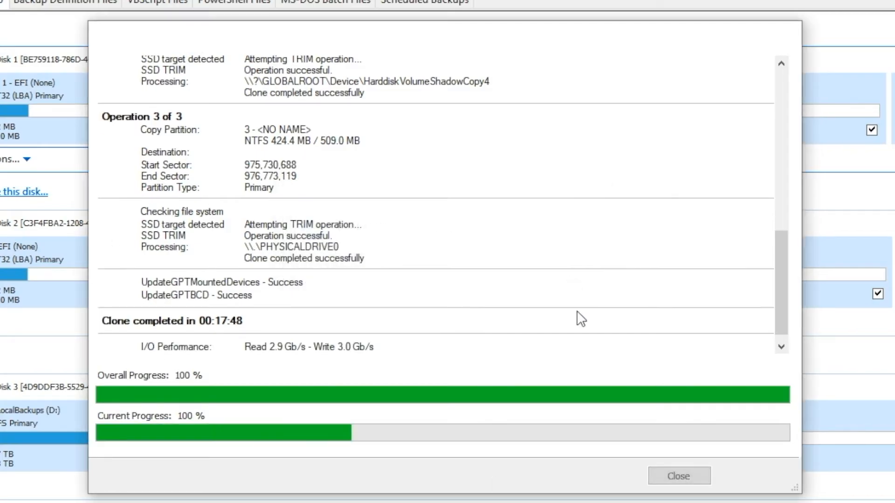
{"action": "left_click", "coordinate": [677, 476]}
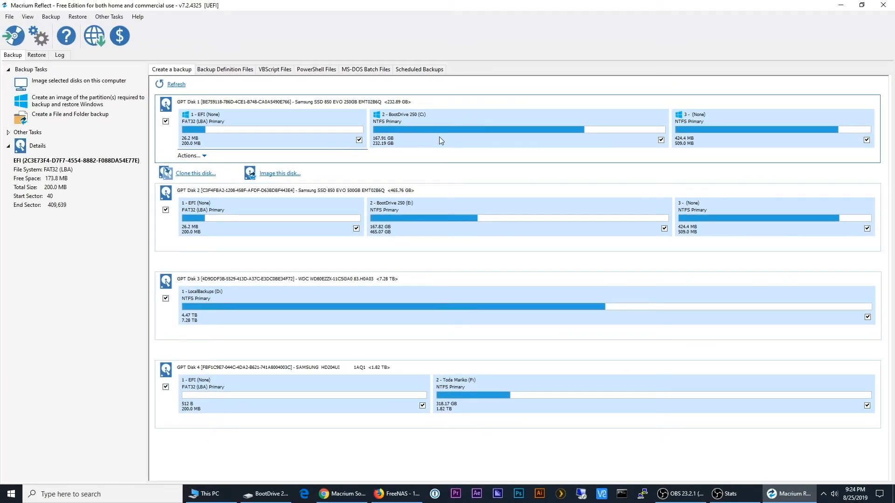
{"action": "mouse_move", "coordinate": [416, 212]}
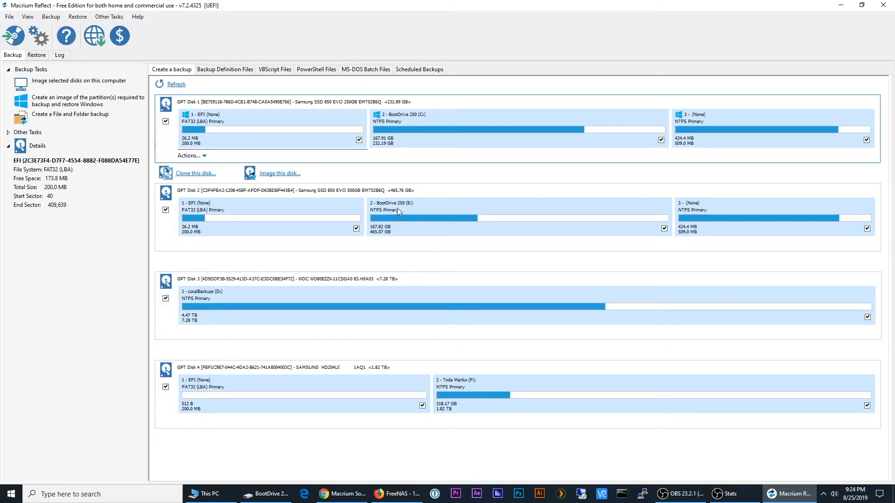
{"action": "mouse_move", "coordinate": [839, 4]}
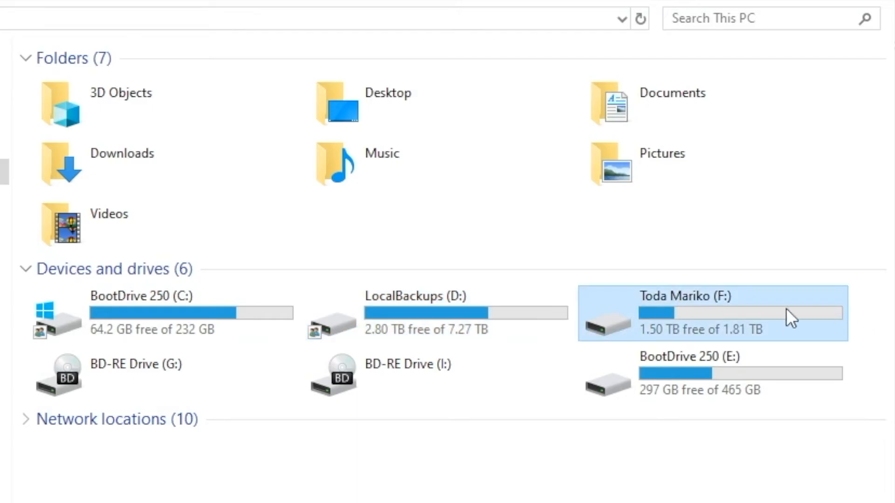
Step: Rename the 465 GB E: drive to 'BootDrive 500', granting administrator permission when prompted
{"action": "left_click", "coordinate": [712, 373]}
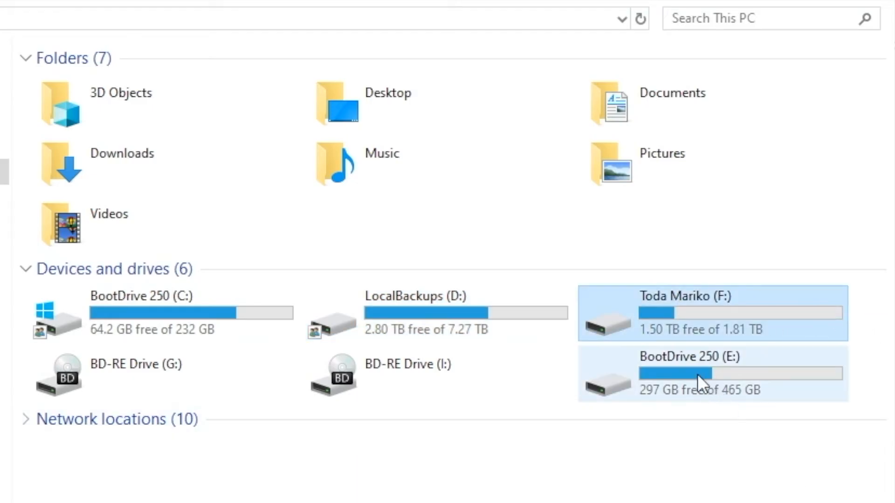
{"action": "left_click", "coordinate": [702, 374]}
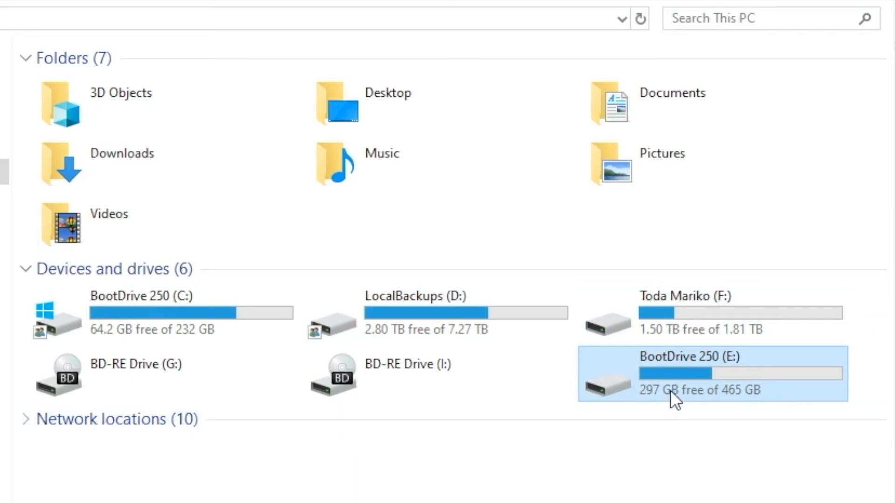
{"action": "mouse_move", "coordinate": [665, 368]}
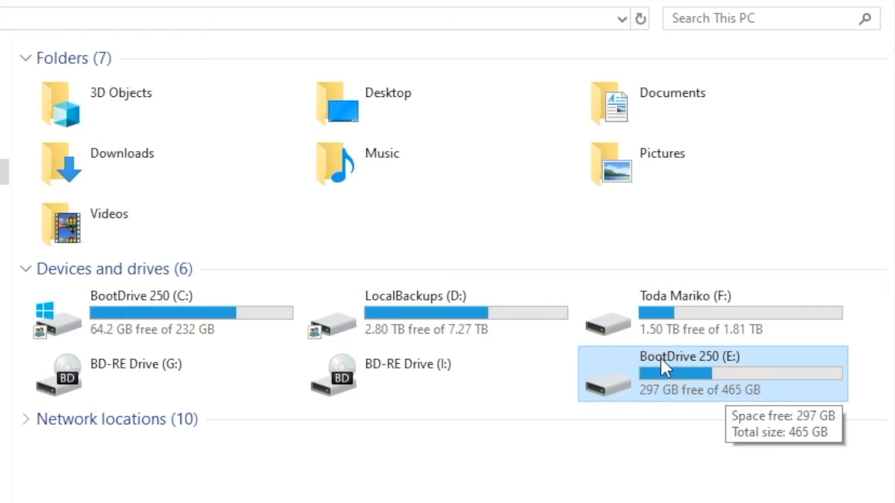
{"action": "double_click", "coordinate": [680, 357]}
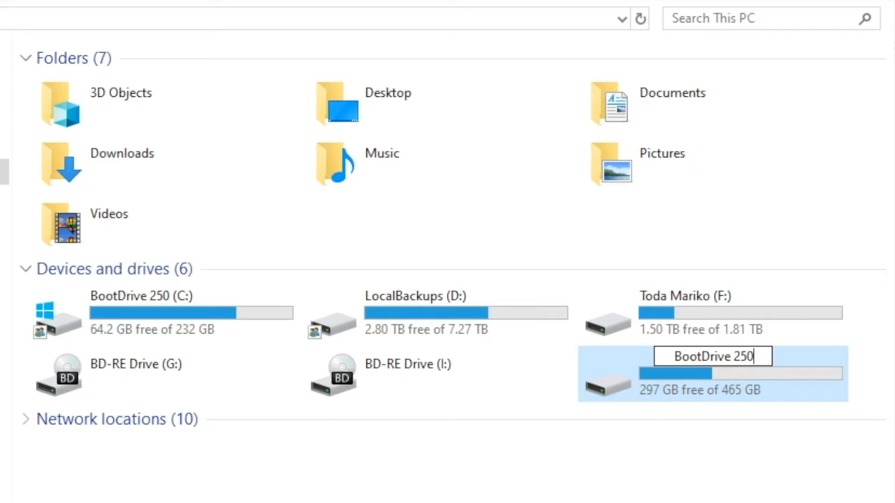
{"action": "key", "text": "Backspace"}
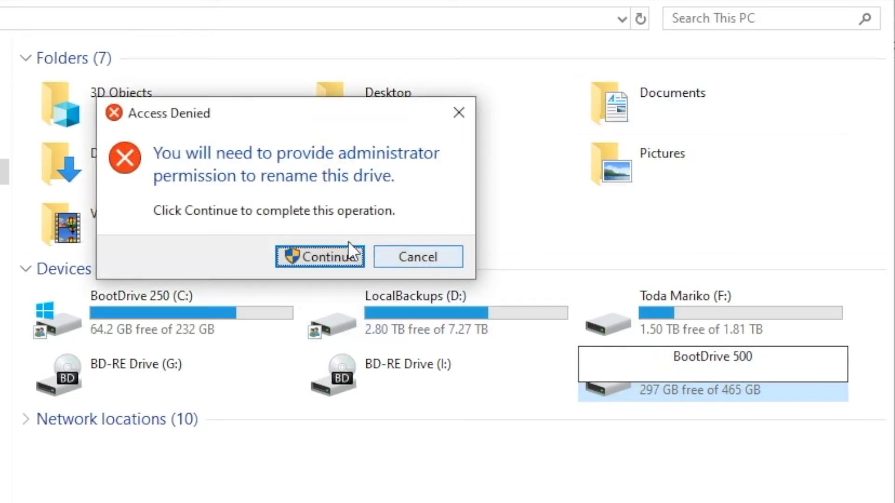
{"action": "left_click", "coordinate": [319, 257]}
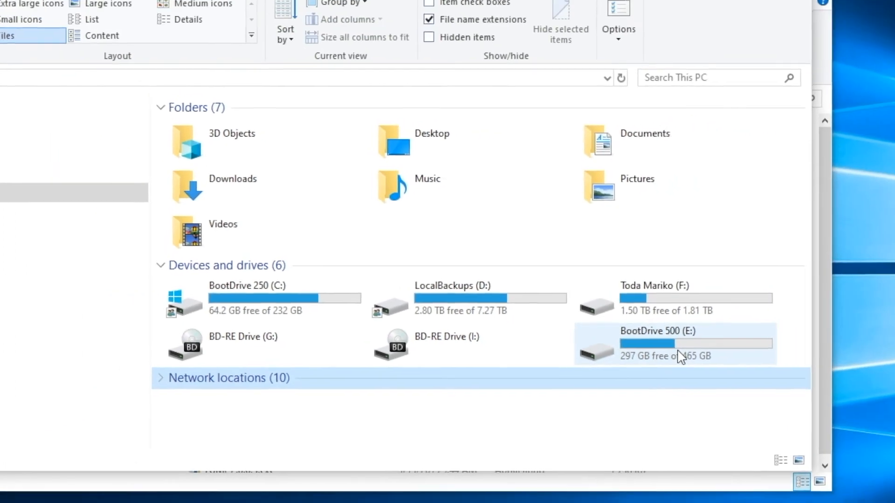
{"action": "left_click", "coordinate": [673, 83]}
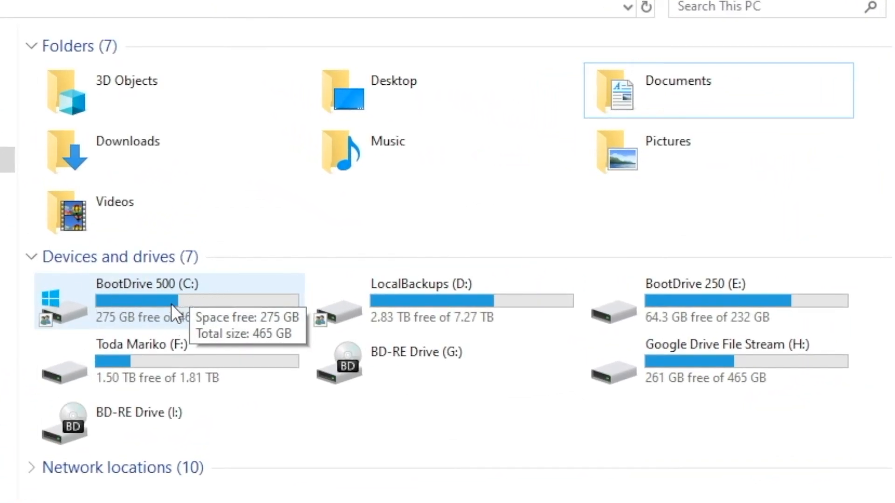
{"action": "mouse_move", "coordinate": [725, 308]}
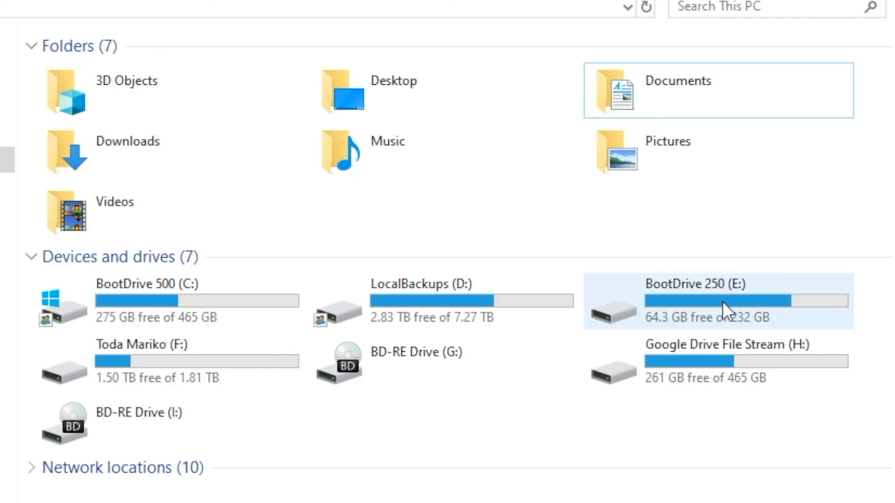
{"action": "mouse_move", "coordinate": [771, 306]}
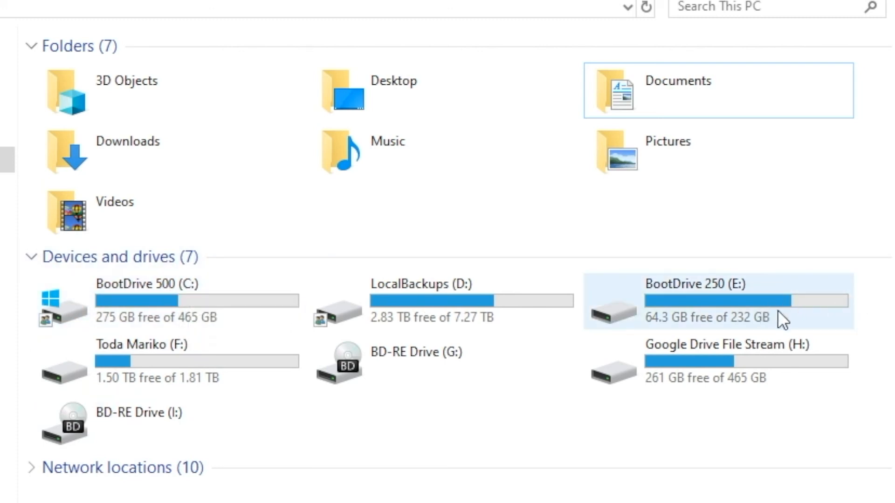
{"action": "mouse_move", "coordinate": [764, 311]}
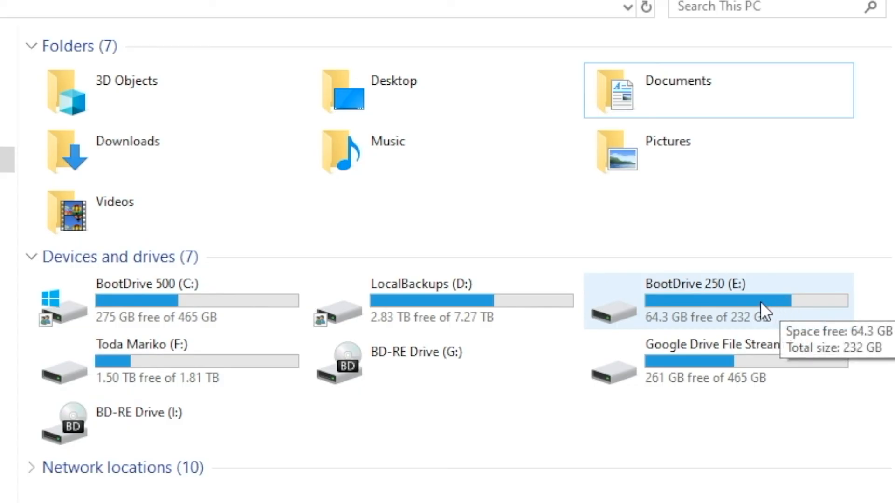
{"action": "mouse_move", "coordinate": [400, 467]}
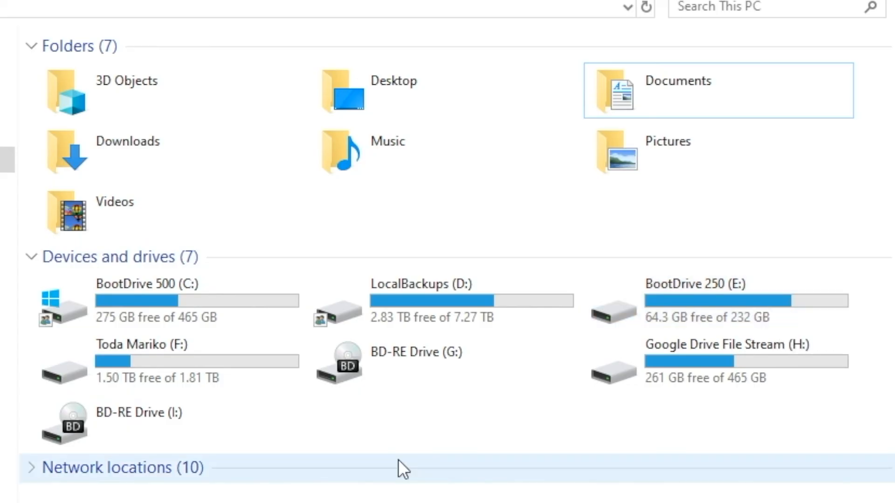